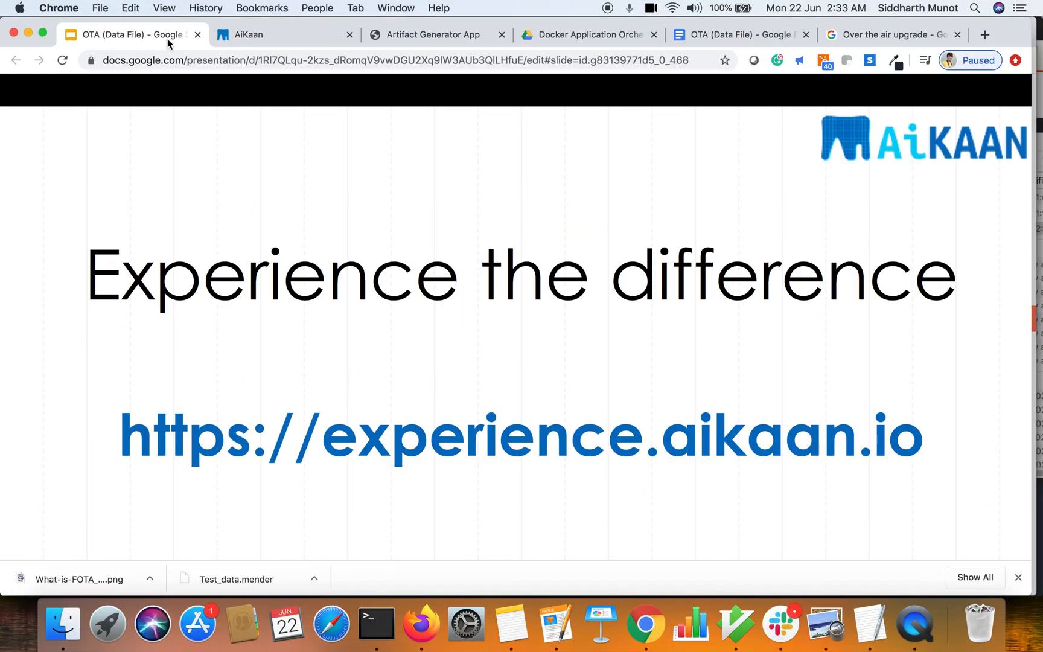
# - Bring up the AiKaan device dashboard from the browser tabs
pyautogui.click(272, 34)
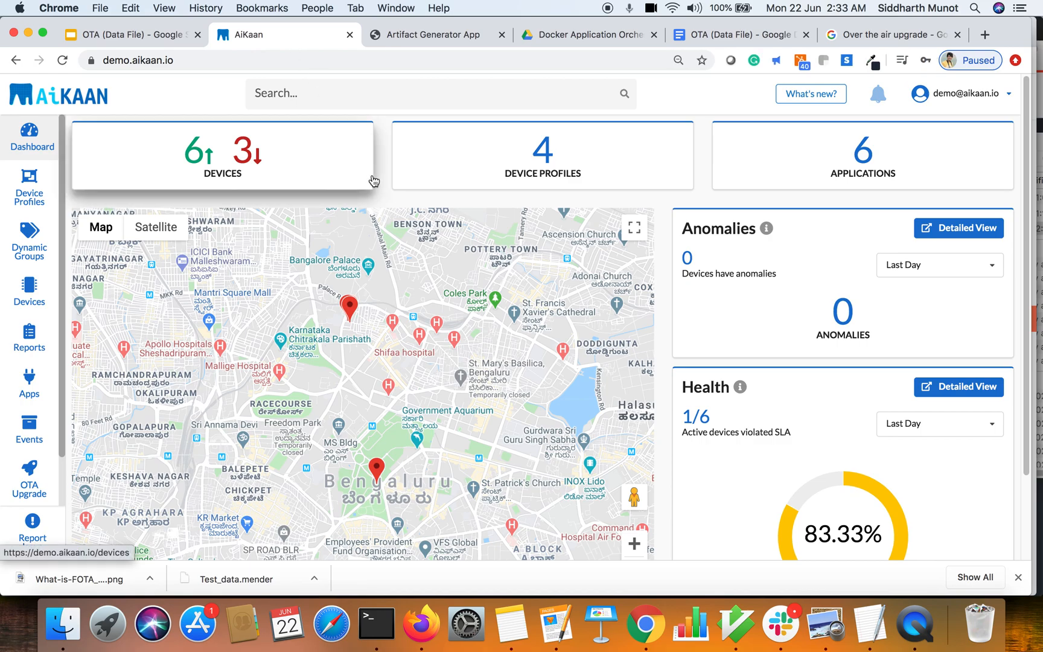
pyautogui.moveTo(154, 174)
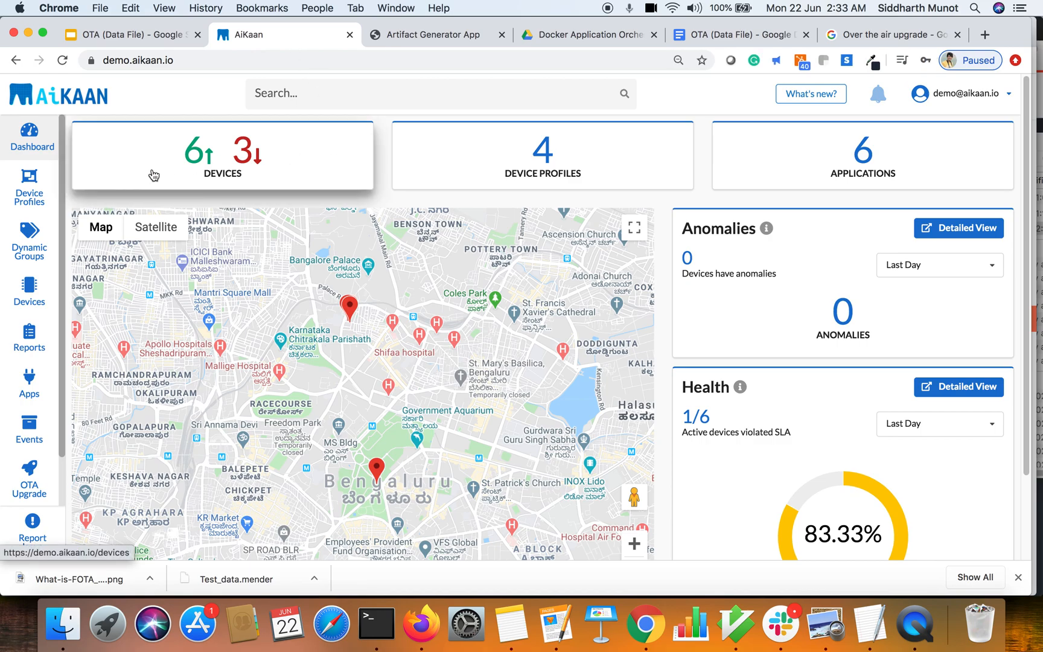
pyautogui.moveTo(70, 208)
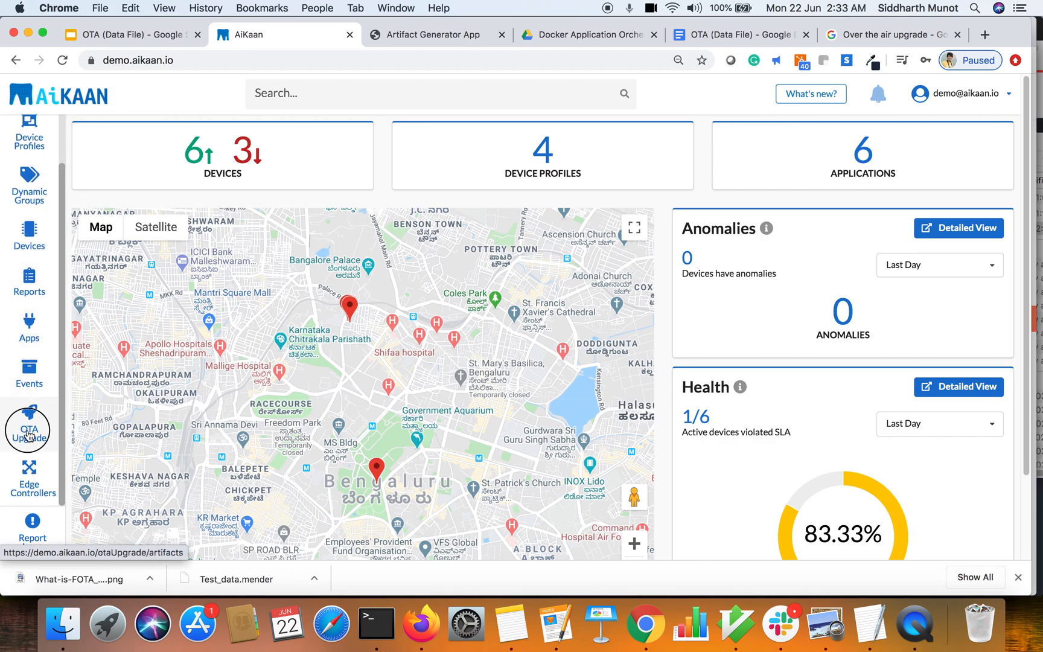
# - Show the OTA Upgrade artifacts list with Test_data as the latest artifact
pyautogui.click(29, 425)
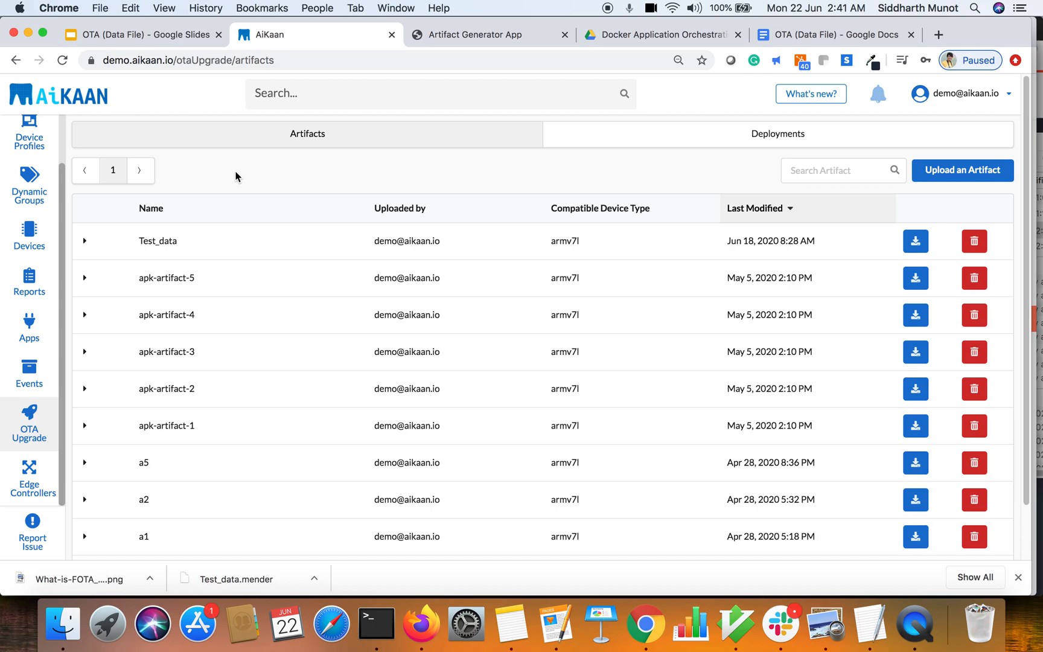
pyautogui.moveTo(424, 53)
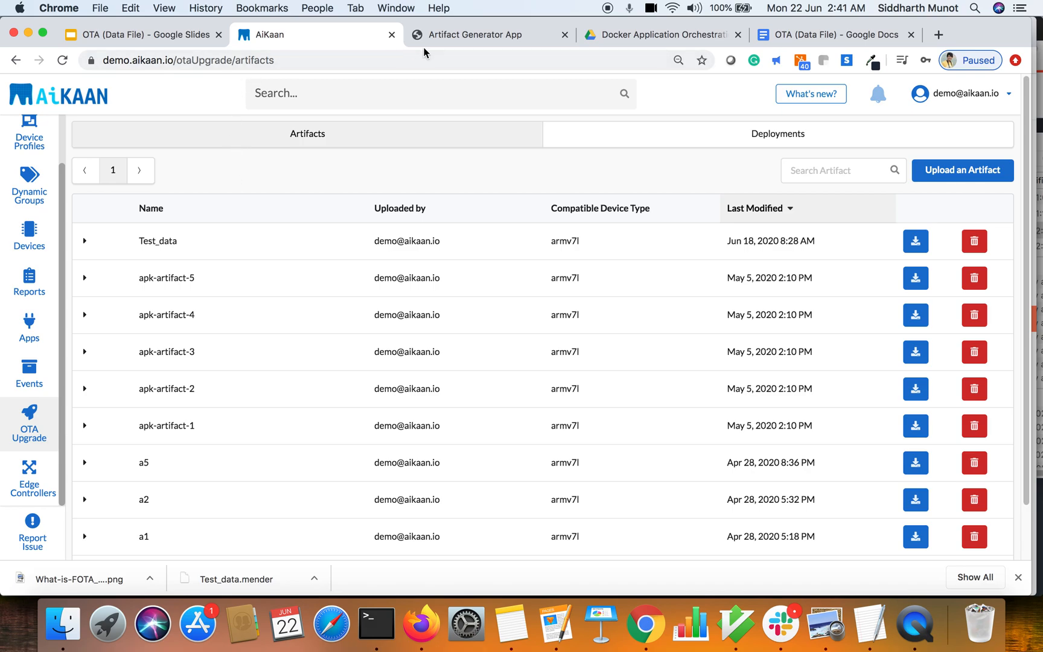
# - Start a new artifact in the Artifact Generator App with File as its type
pyautogui.click(490, 34)
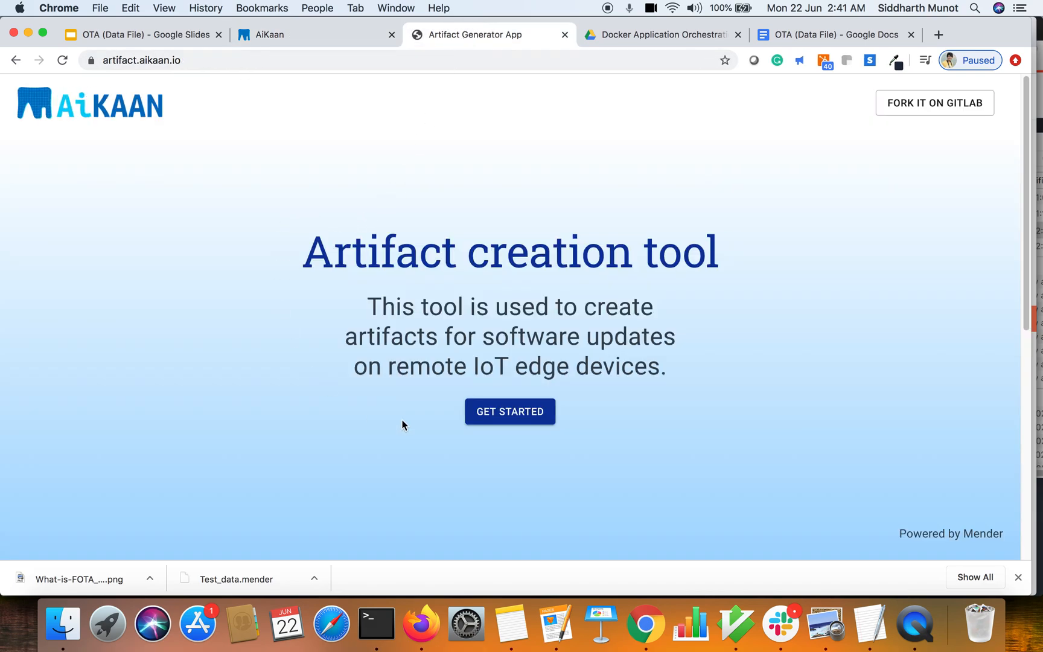
pyautogui.moveTo(426, 346)
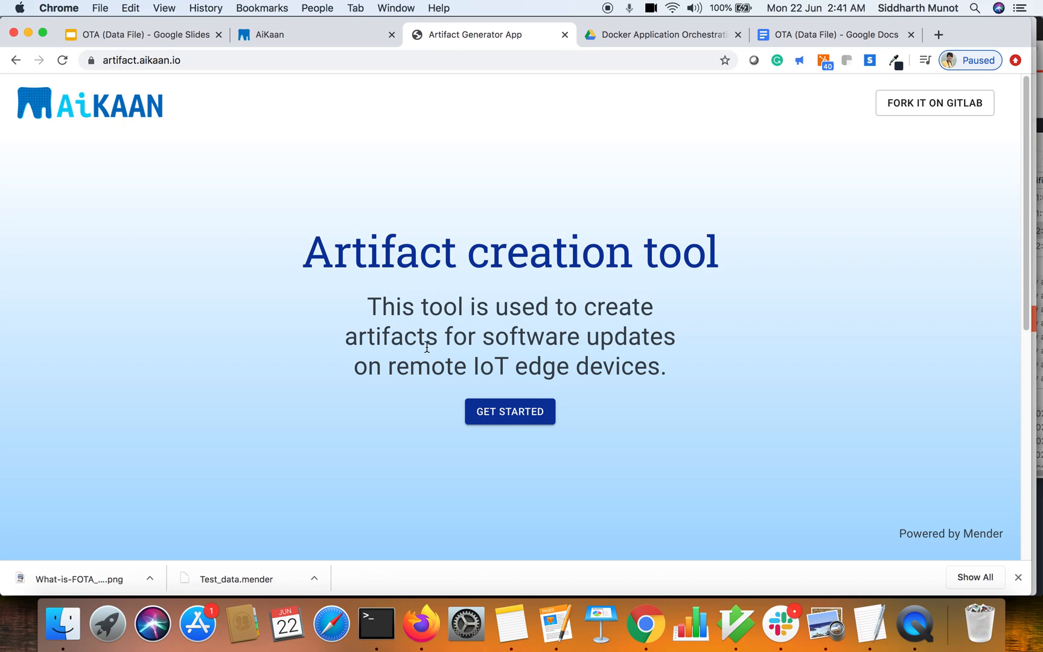
pyautogui.click(509, 411)
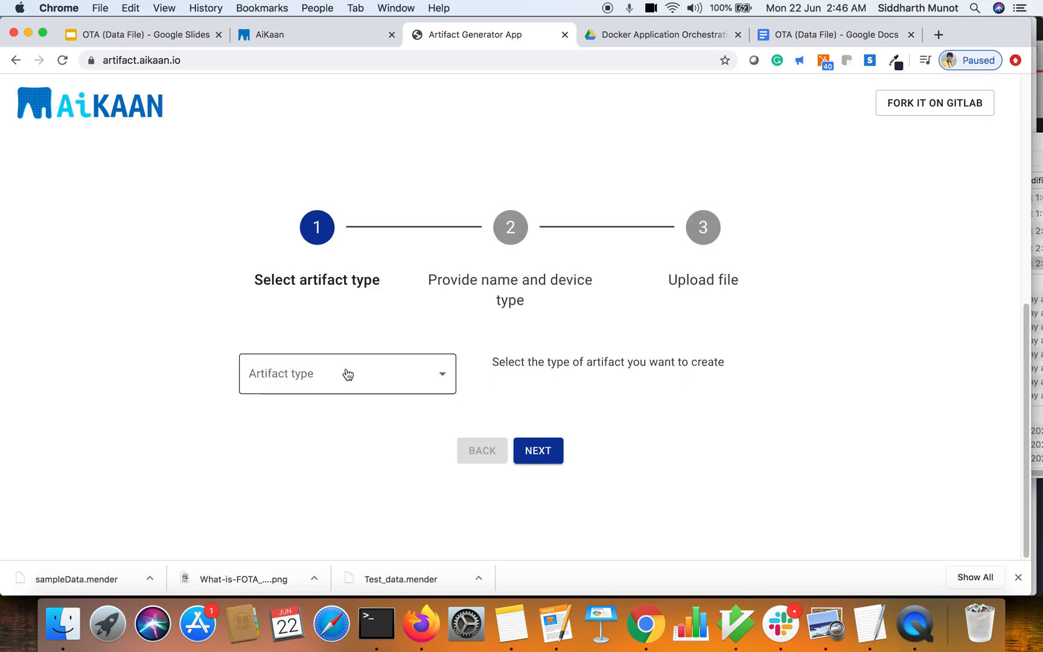
pyautogui.click(347, 373)
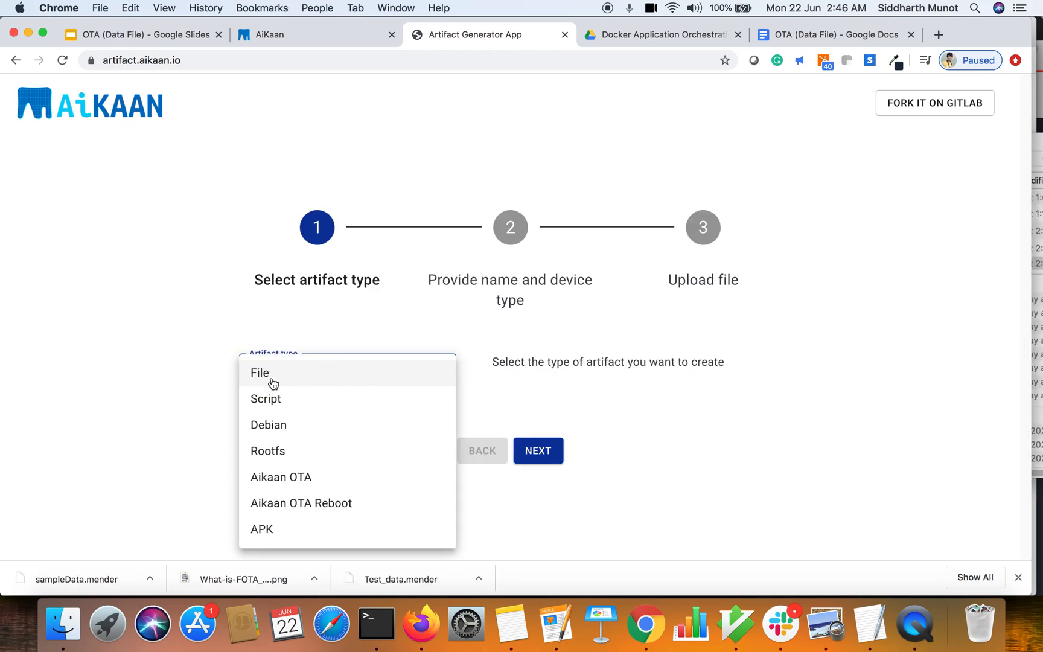
pyautogui.click(259, 372)
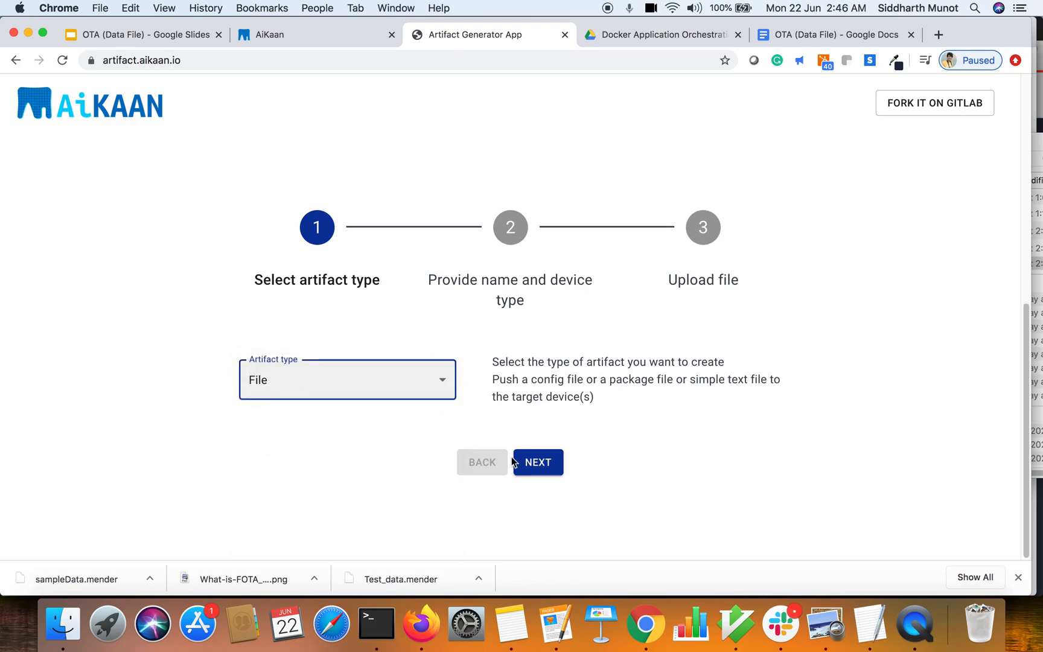
# - Name the artifact SampleData and set armv7l as its compatible device type
pyautogui.click(537, 461)
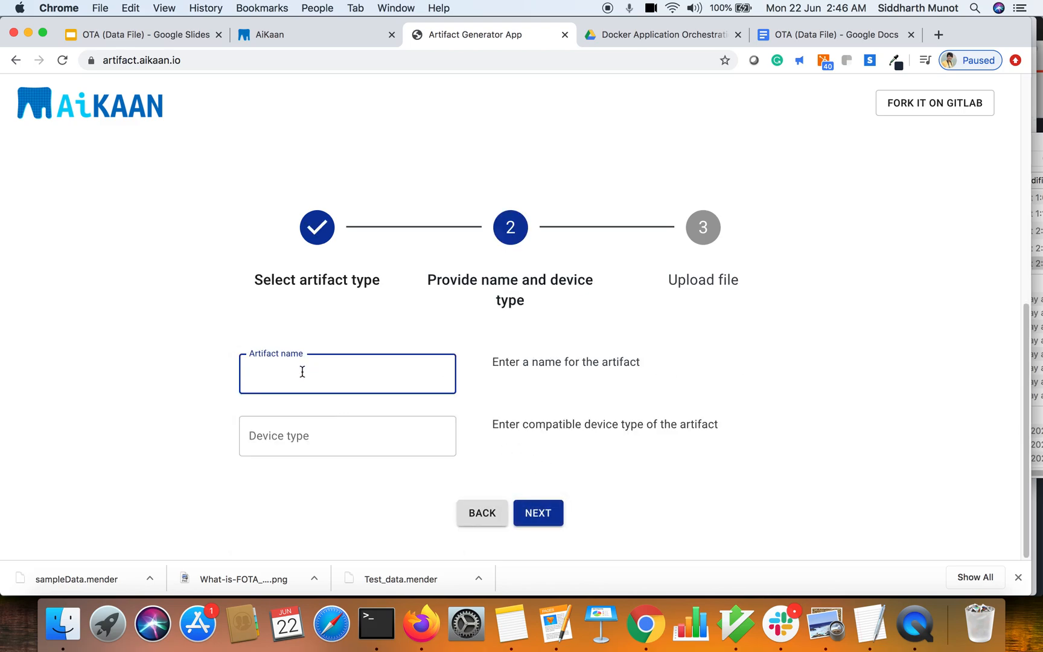
pyautogui.write('SampleDa')
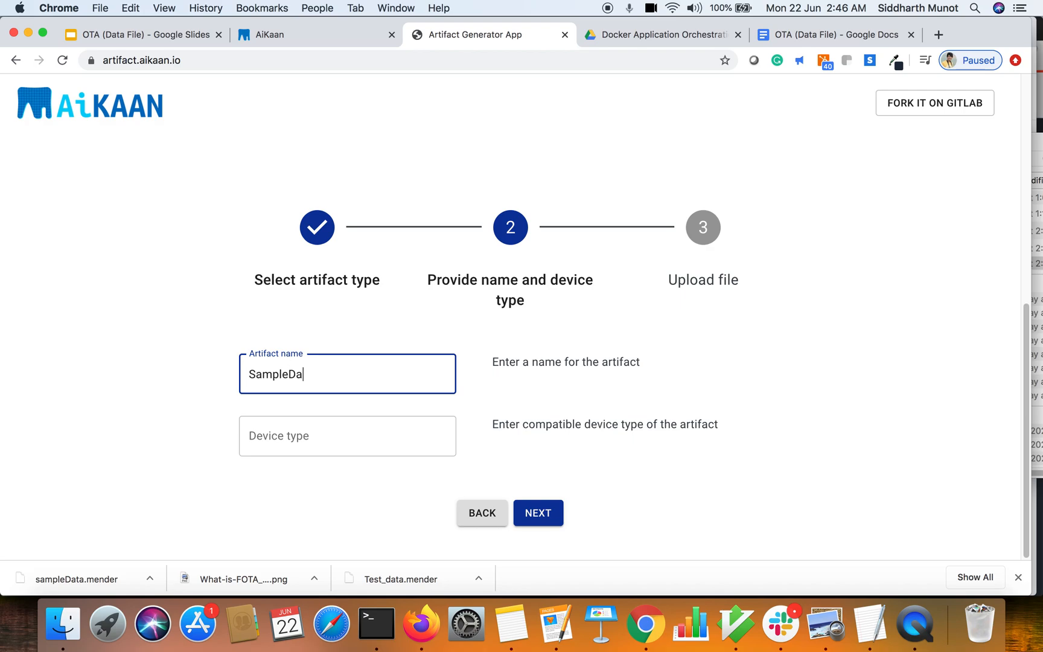
pyautogui.click(347, 436)
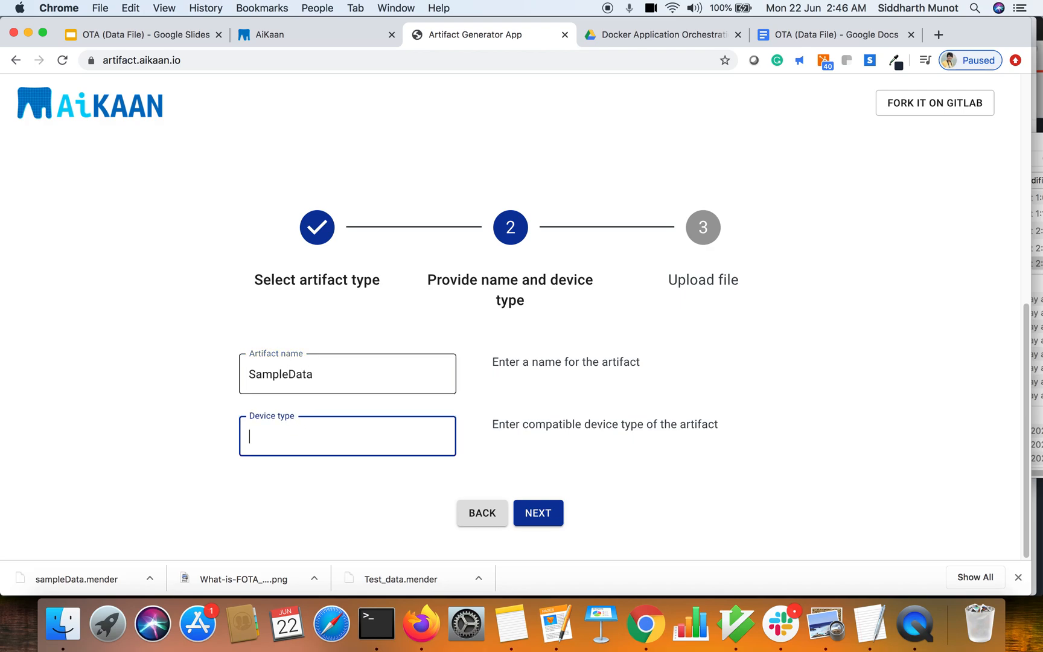
pyautogui.write('armv7l')
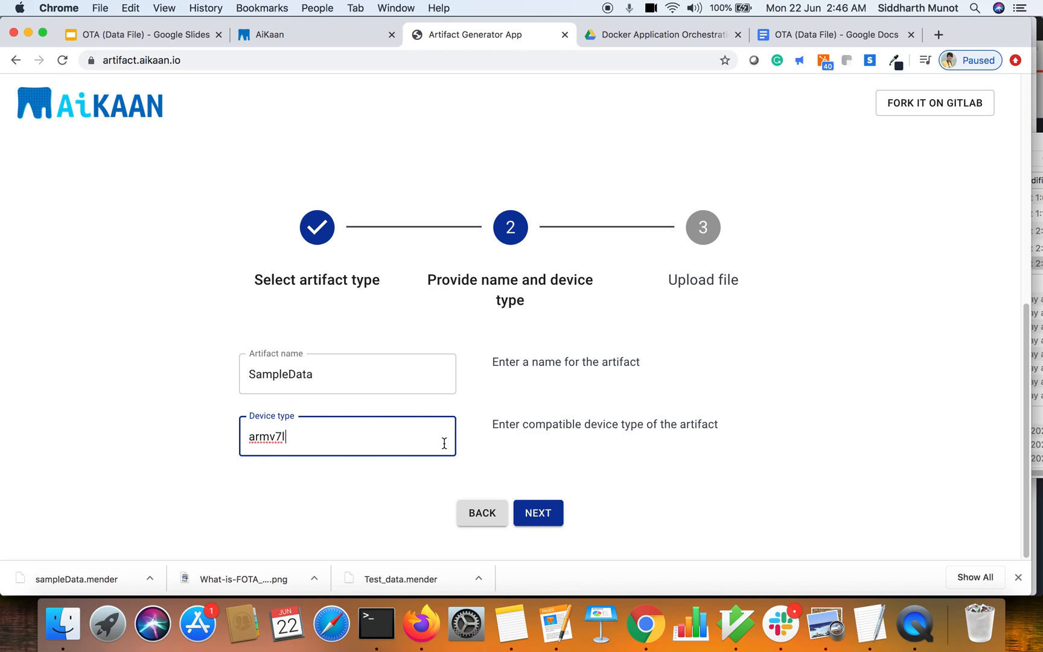
# - Set destination /home/pi, package SampleData.txt into the artifact, and return to AiKaan
pyautogui.click(537, 513)
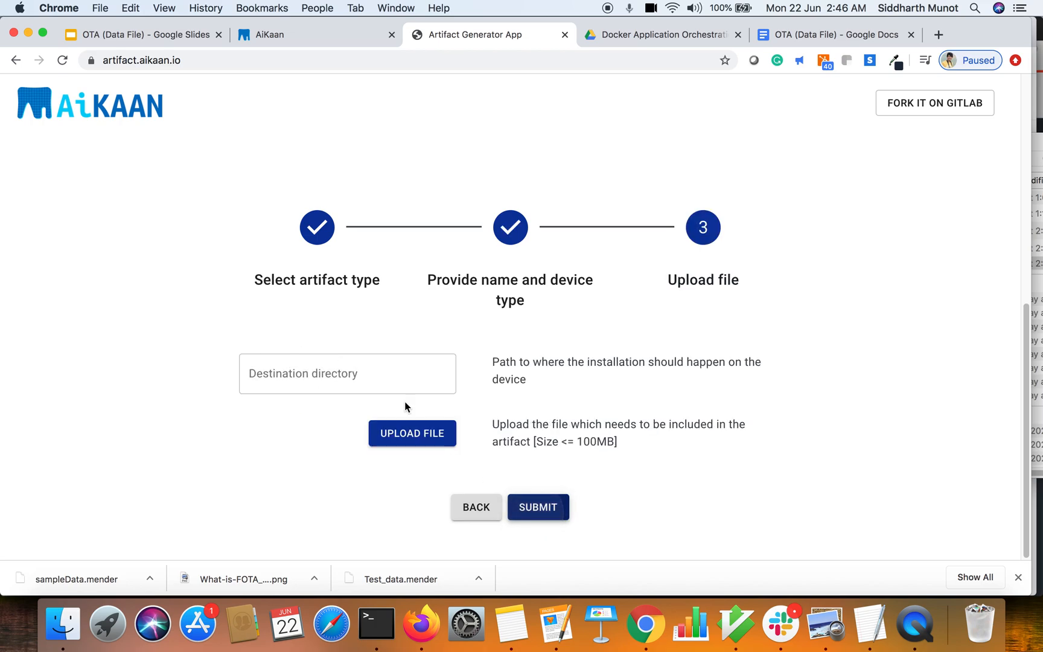
pyautogui.write('/home/pi')
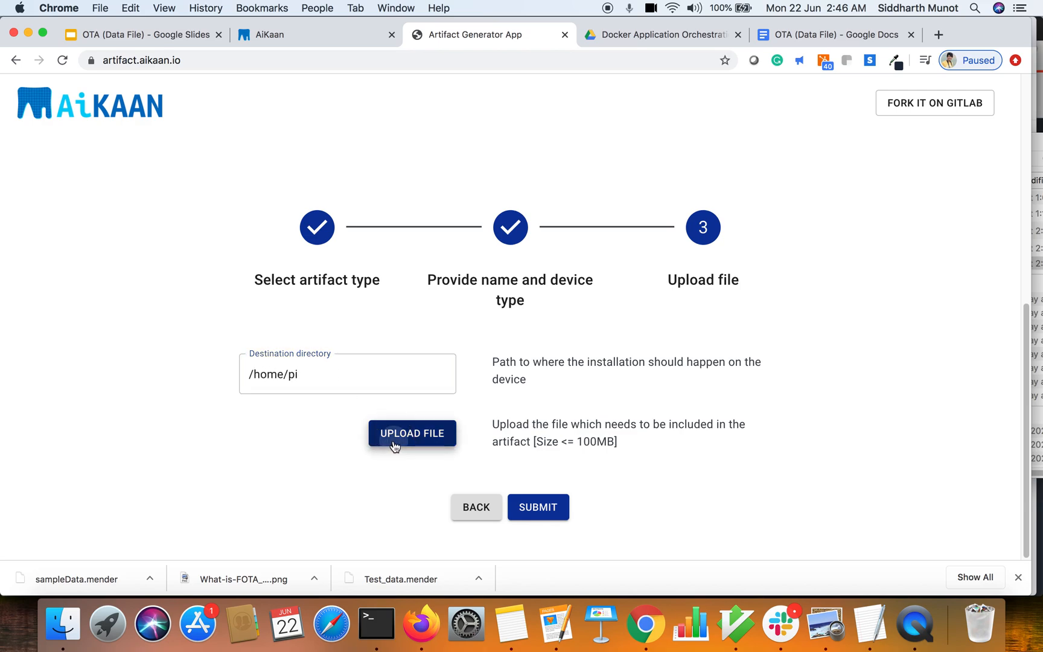
pyautogui.click(411, 433)
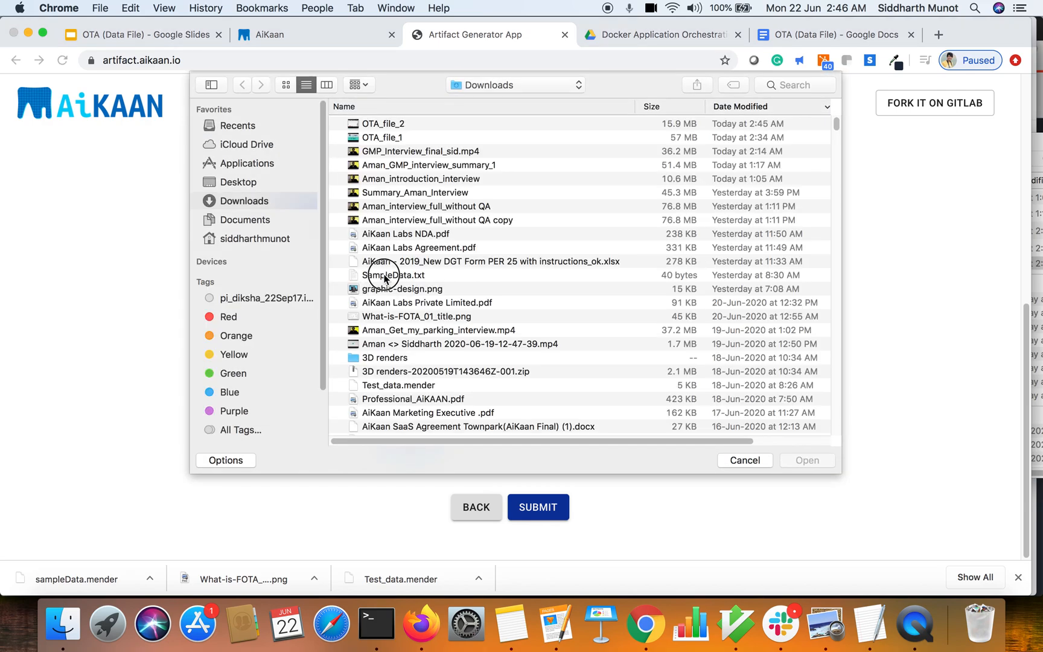
pyautogui.click(744, 459)
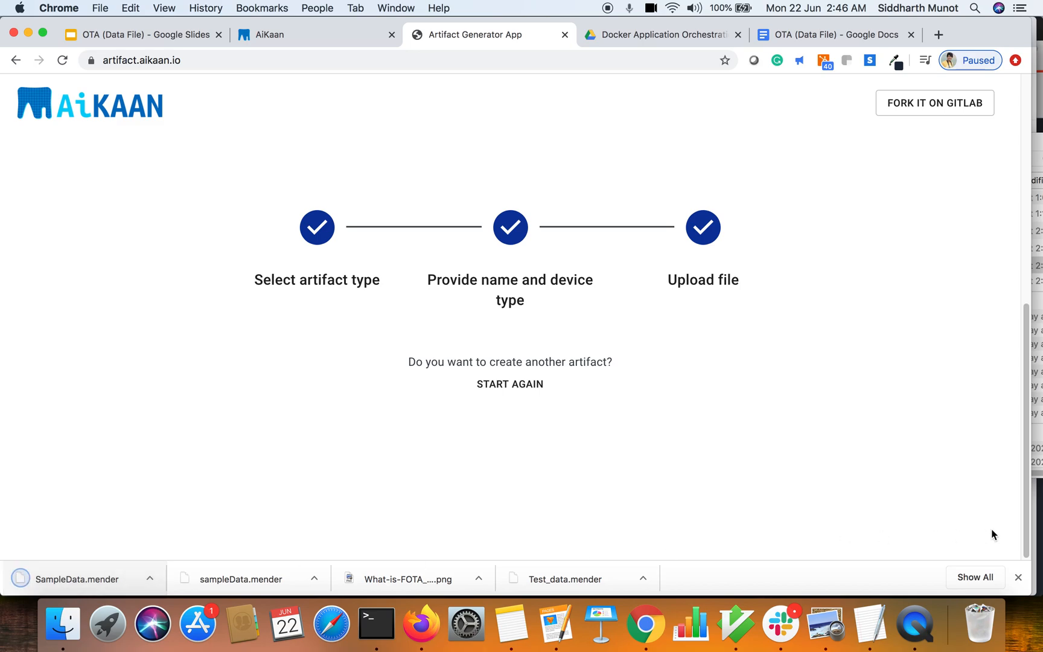
pyautogui.click(61, 623)
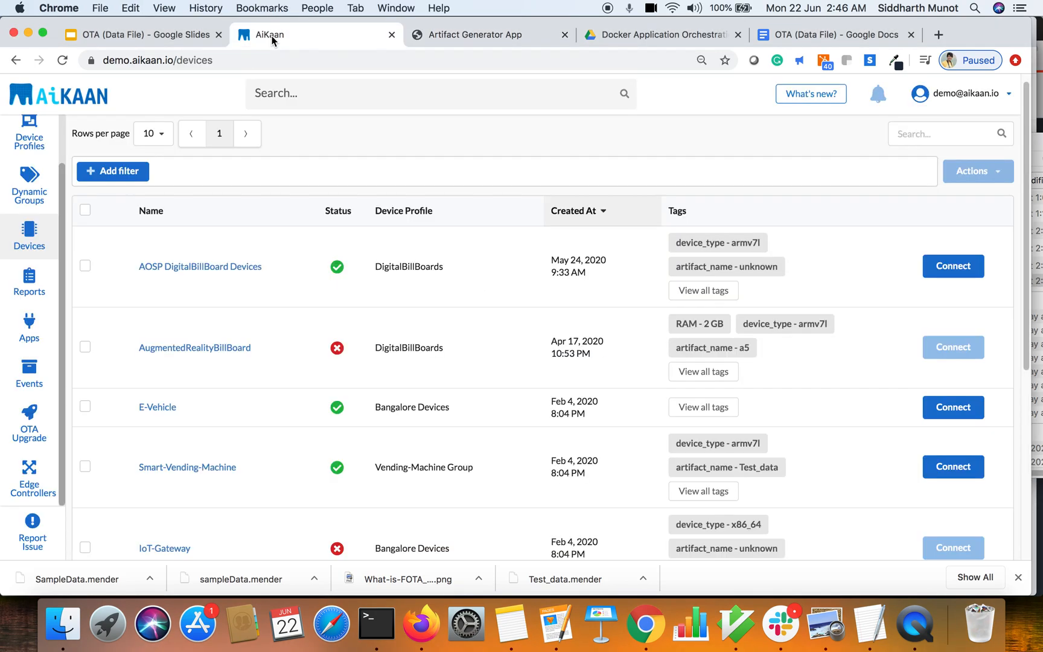
pyautogui.moveTo(31, 481)
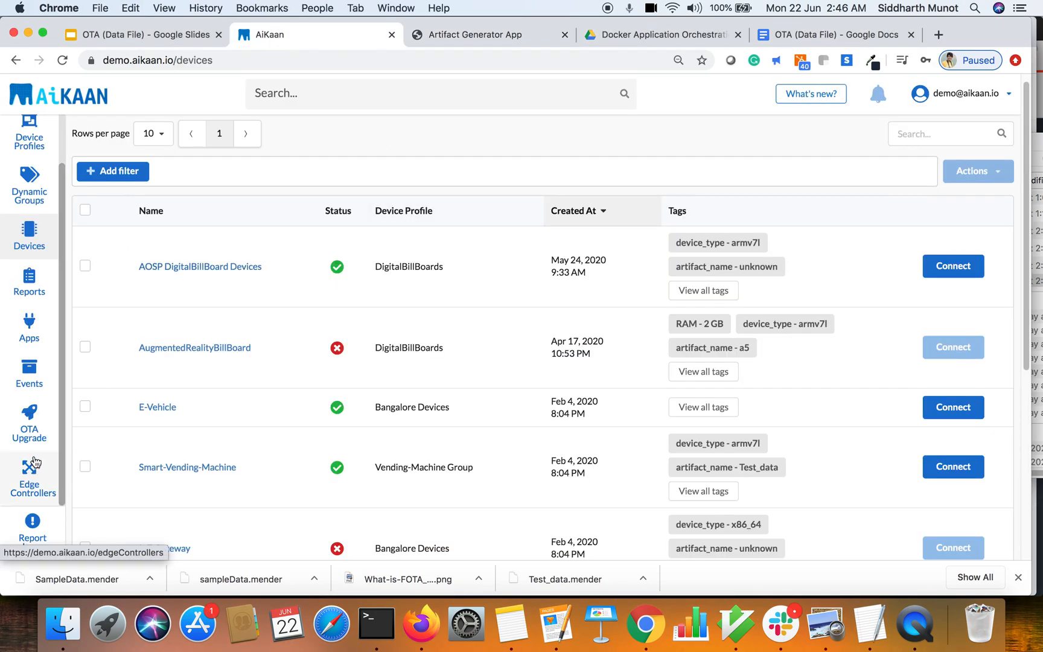
# - Upload SampleData.mender as a new armv7l artifact in OTA Upgrade
pyautogui.click(29, 423)
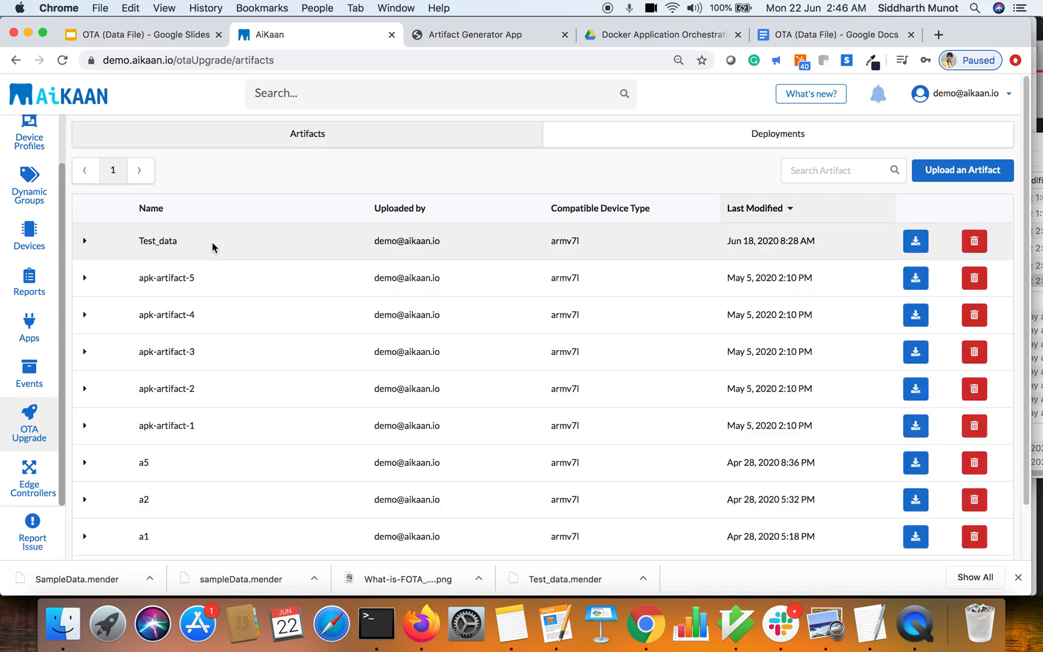
pyautogui.click(961, 170)
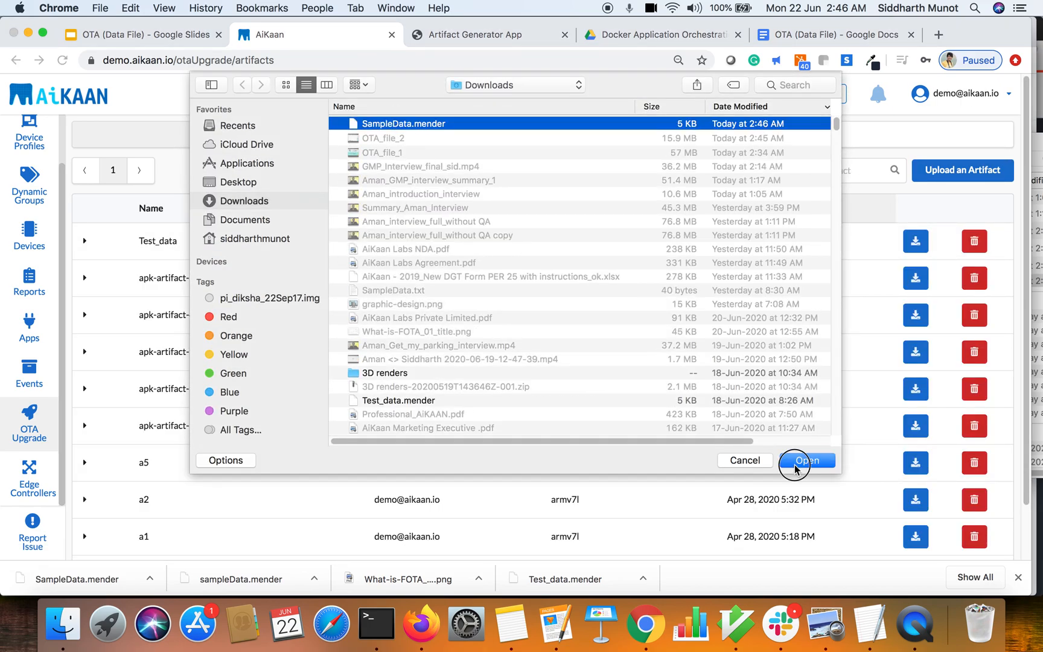
pyautogui.click(804, 459)
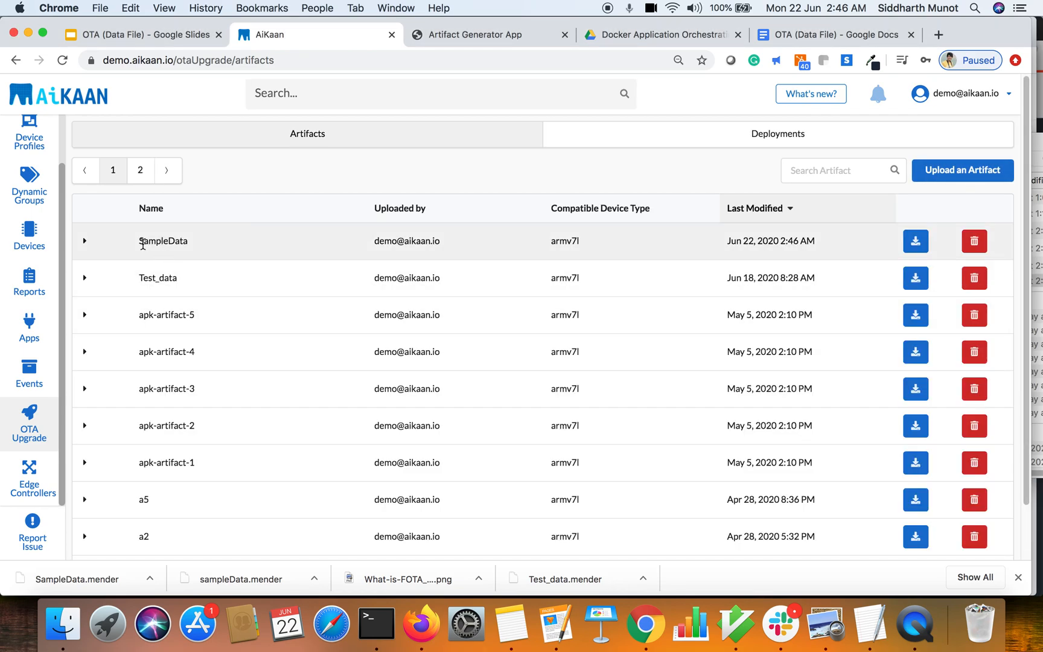
# - Inspect the SampleData artifact, then show the Smart-Vending-Machine deployment history
pyautogui.click(85, 240)
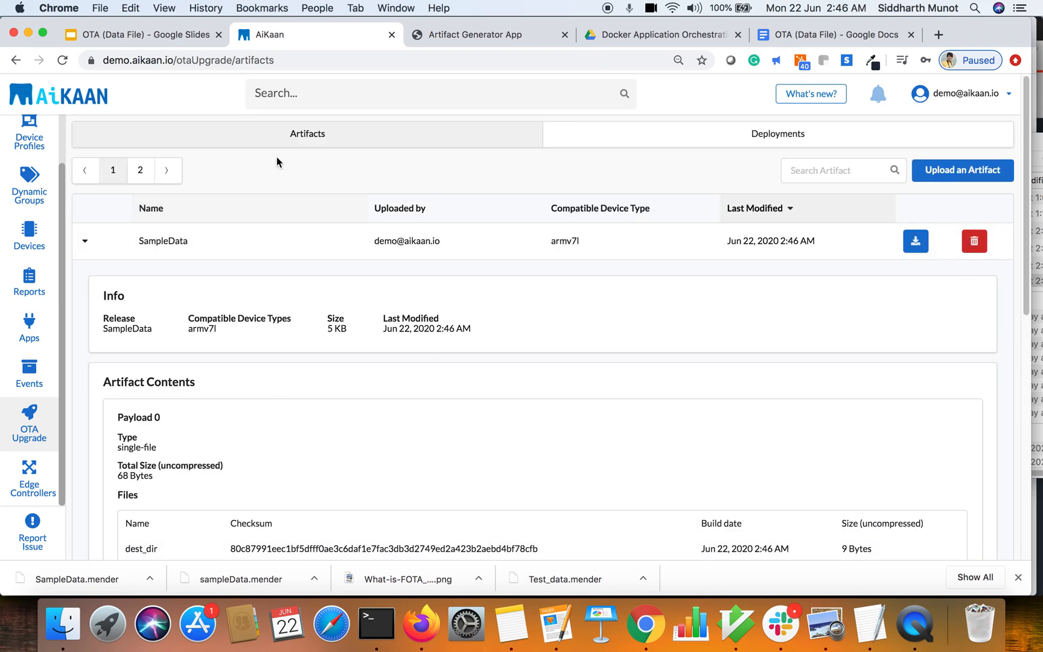
pyautogui.moveTo(29, 326)
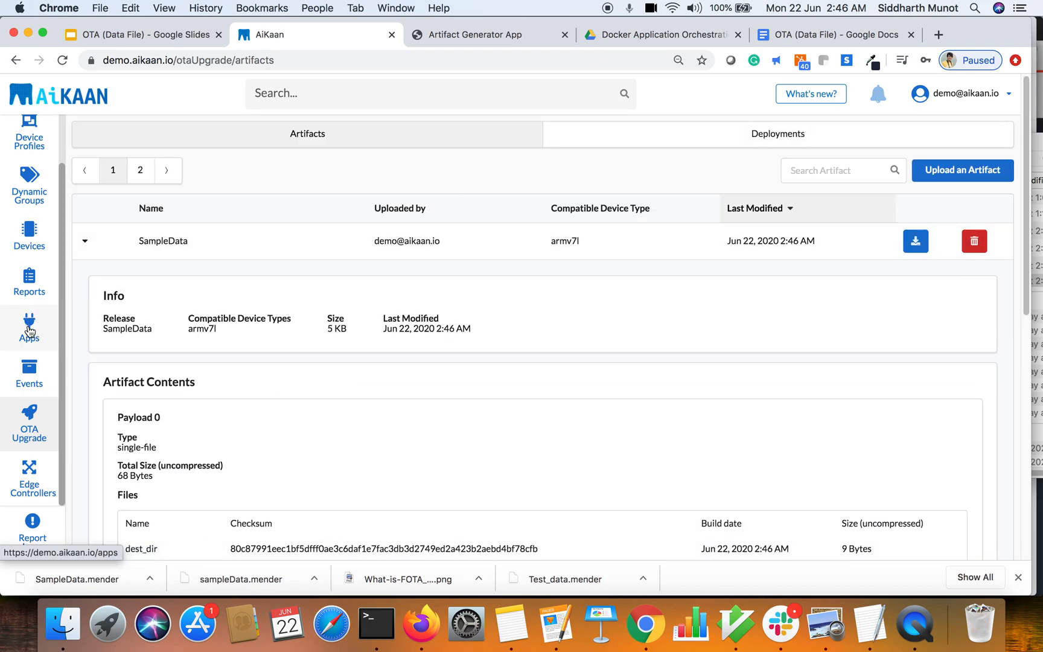
pyautogui.click(29, 236)
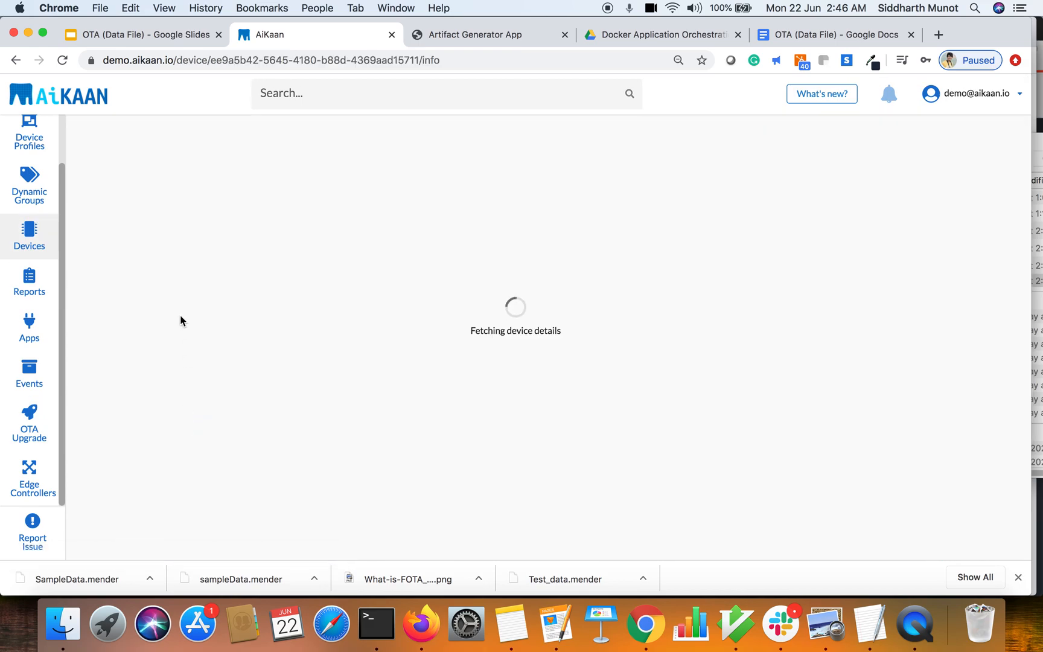
pyautogui.click(790, 157)
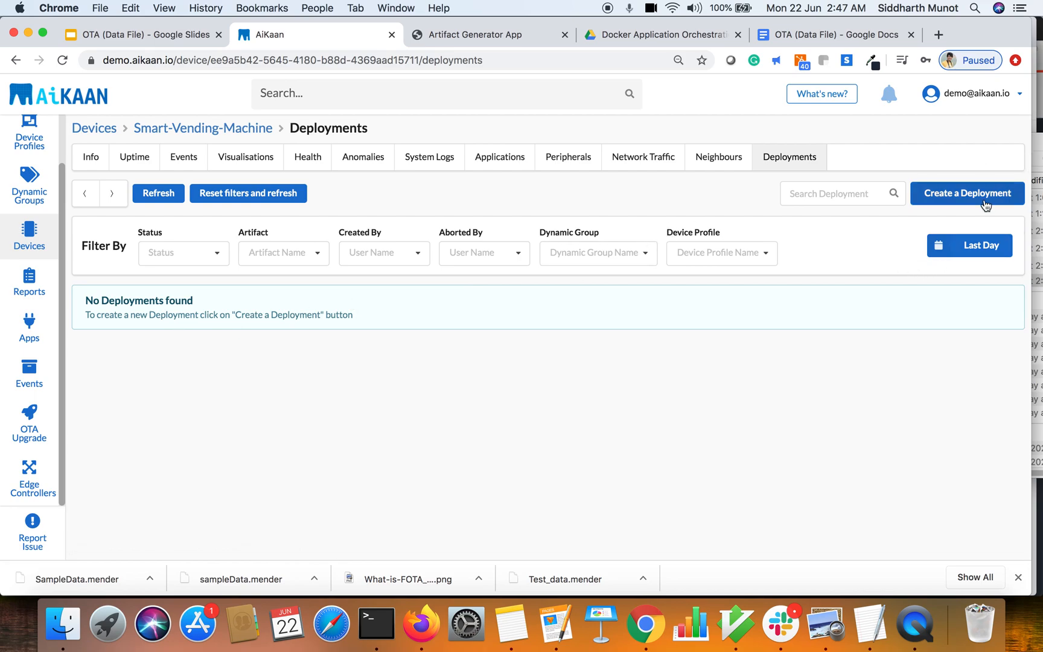
# - Deploy the SampleData artifact to the device as 'Test Deployment'
pyautogui.click(967, 193)
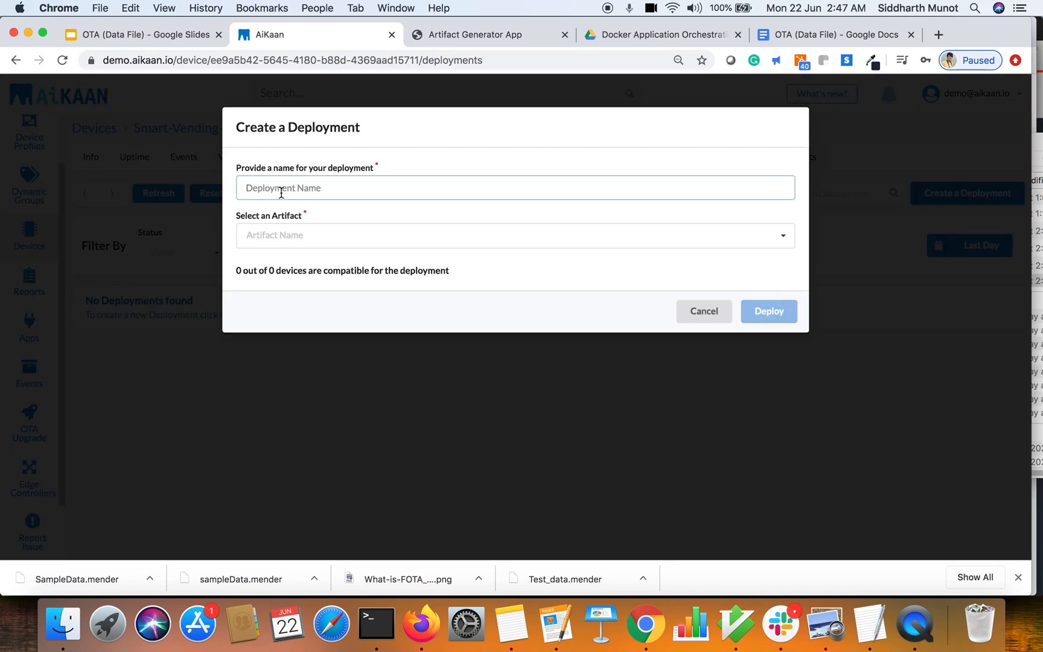
pyautogui.write('Test')
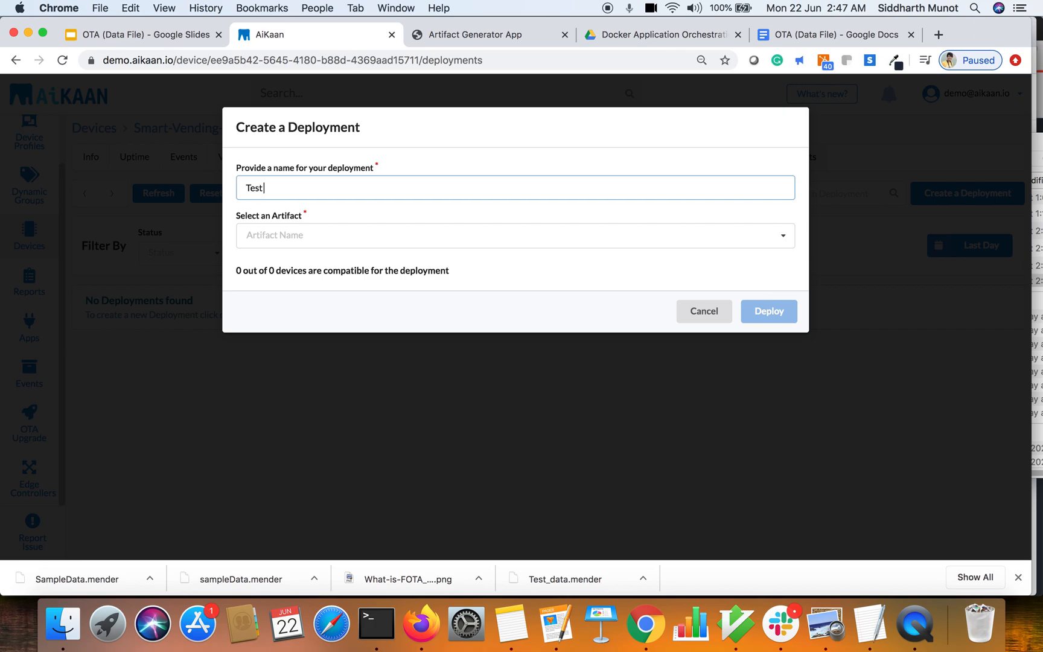
pyautogui.write('Deployment')
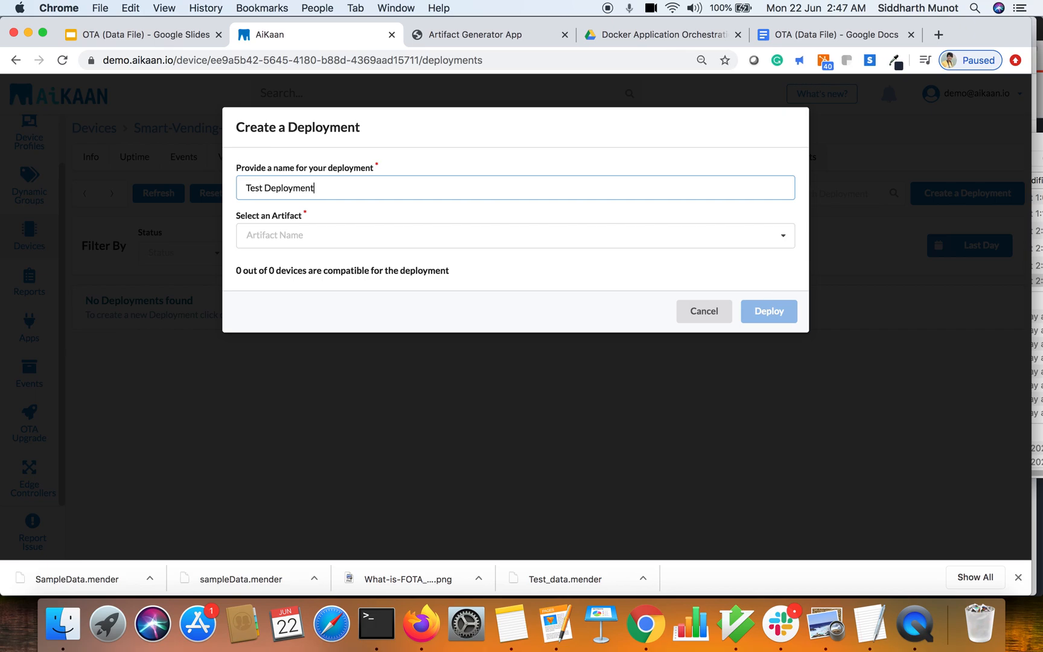
pyautogui.click(512, 235)
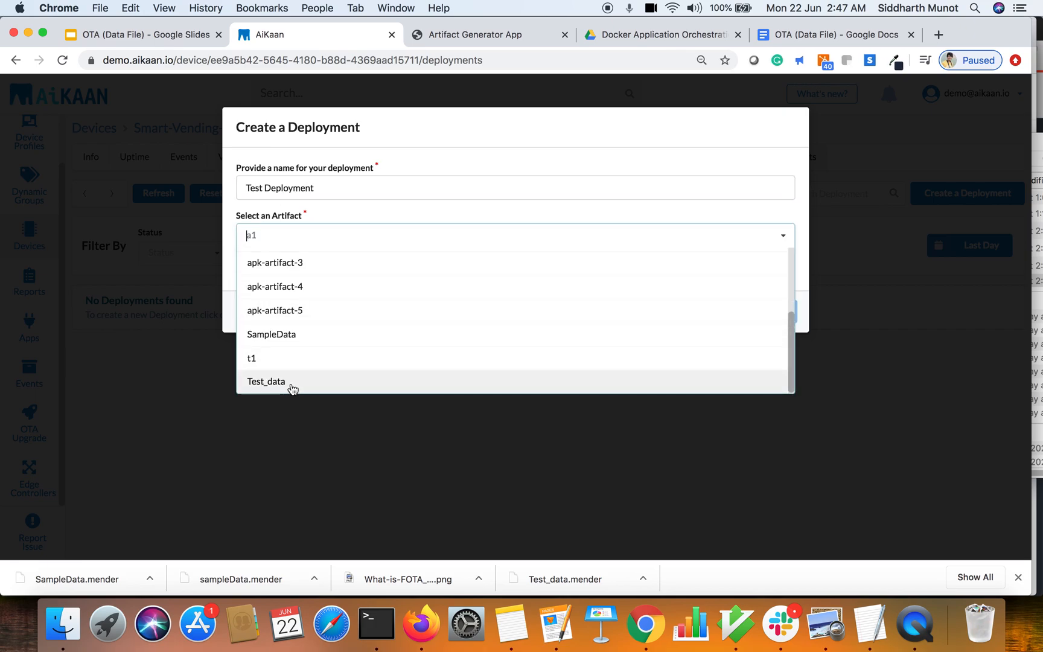
pyautogui.click(270, 334)
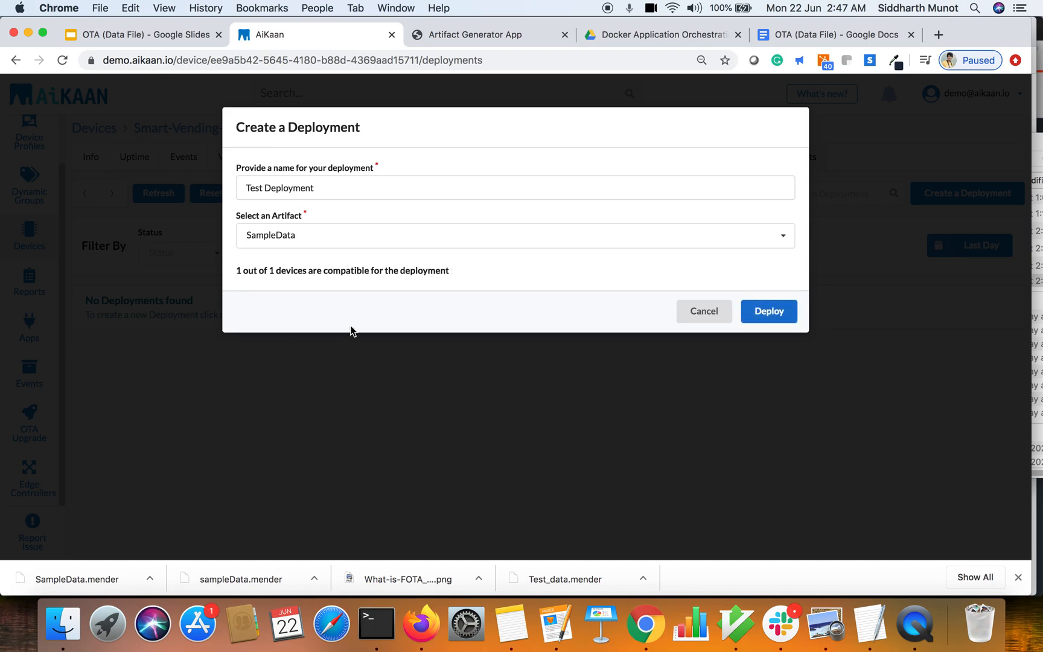
pyautogui.click(768, 310)
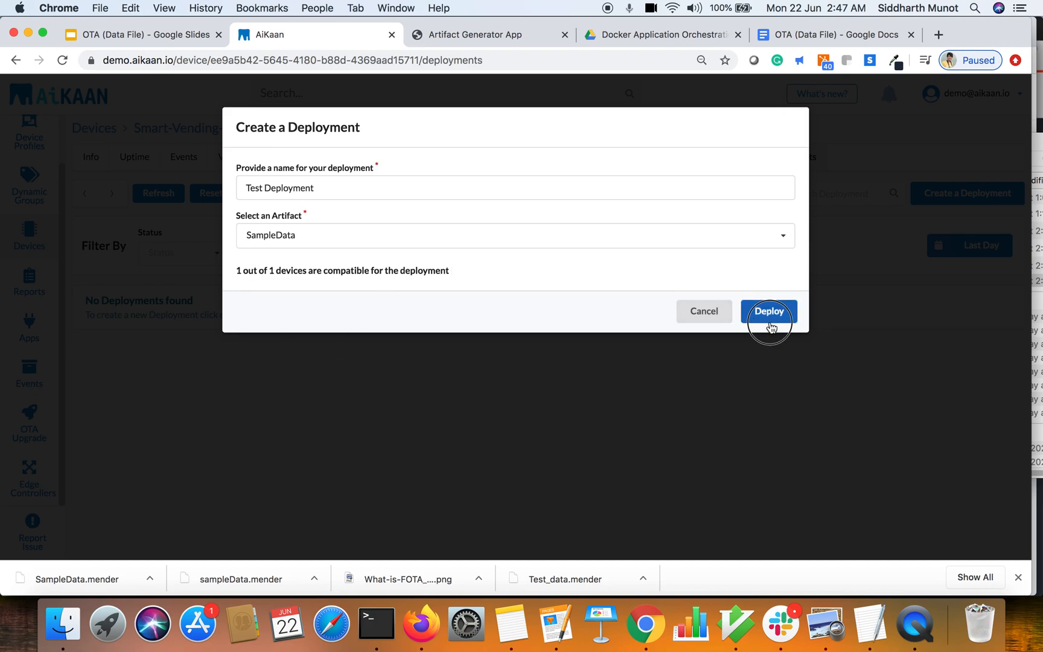
pyautogui.click(769, 310)
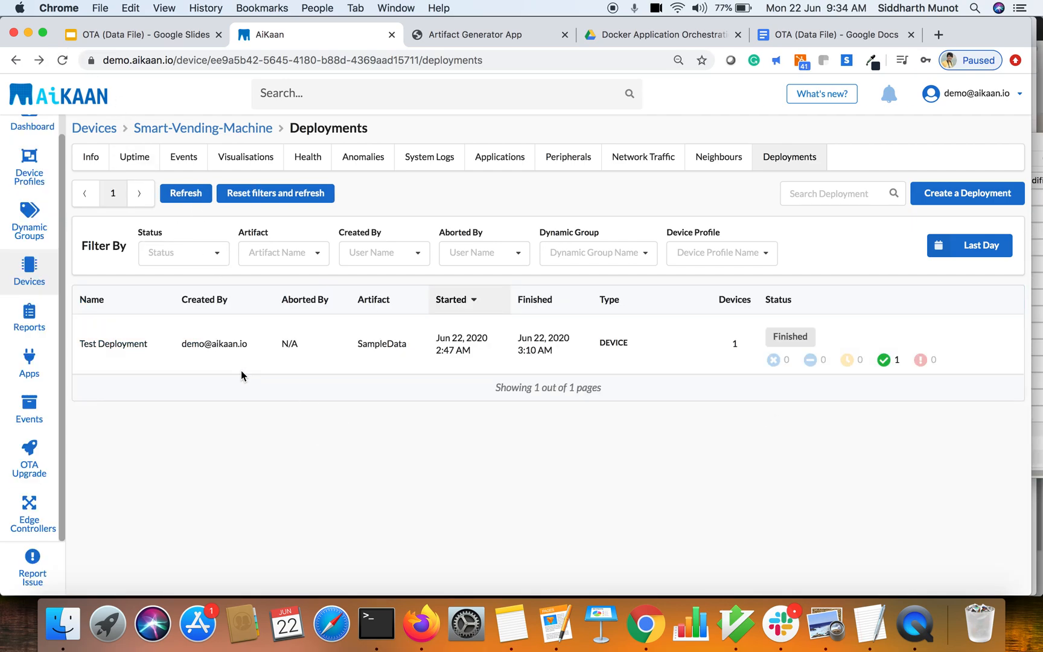
pyautogui.moveTo(885, 360)
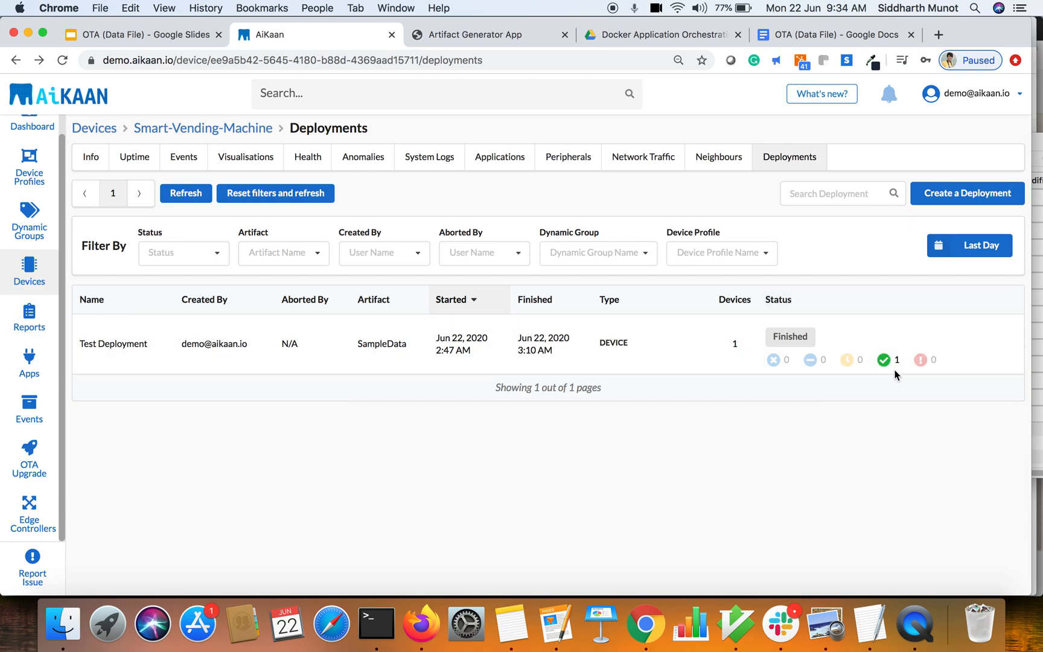
pyautogui.moveTo(158, 359)
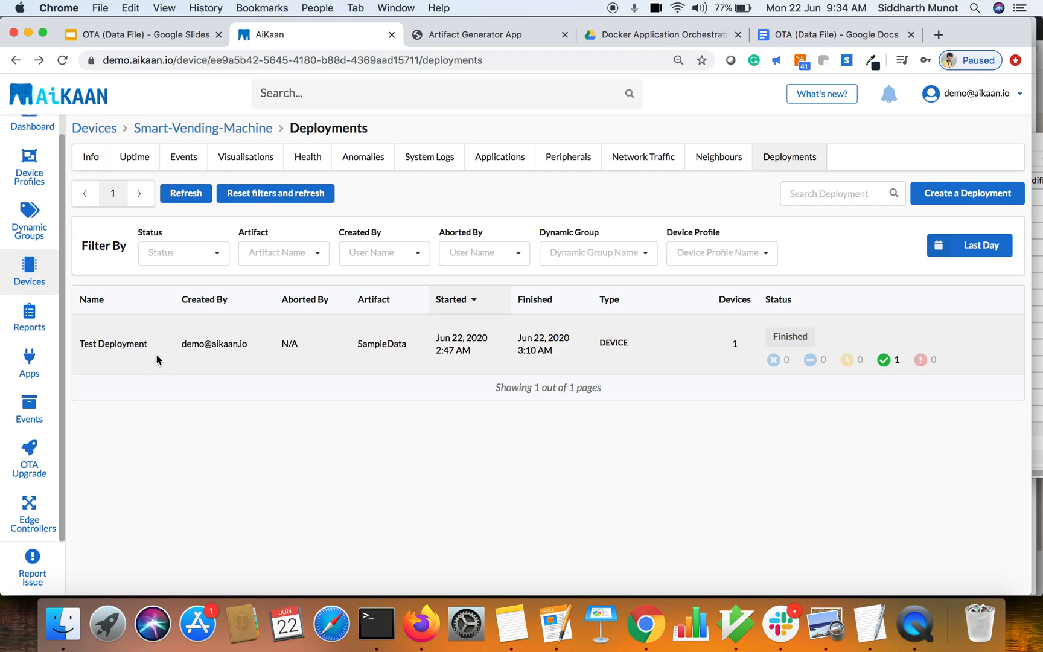
# - Show the Test Deployment details: 1 of 1 devices updated with success
pyautogui.click(113, 344)
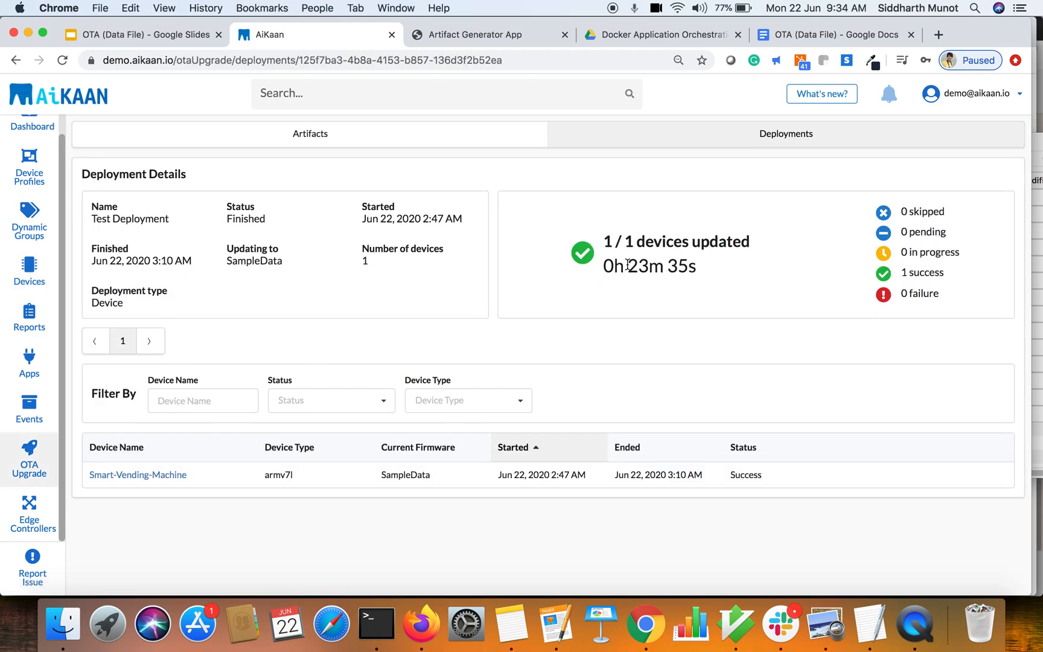
# - Highlight the 23m 35s update duration in the deployment details
pyautogui.moveTo(624, 266); pyautogui.dragTo(697, 265)
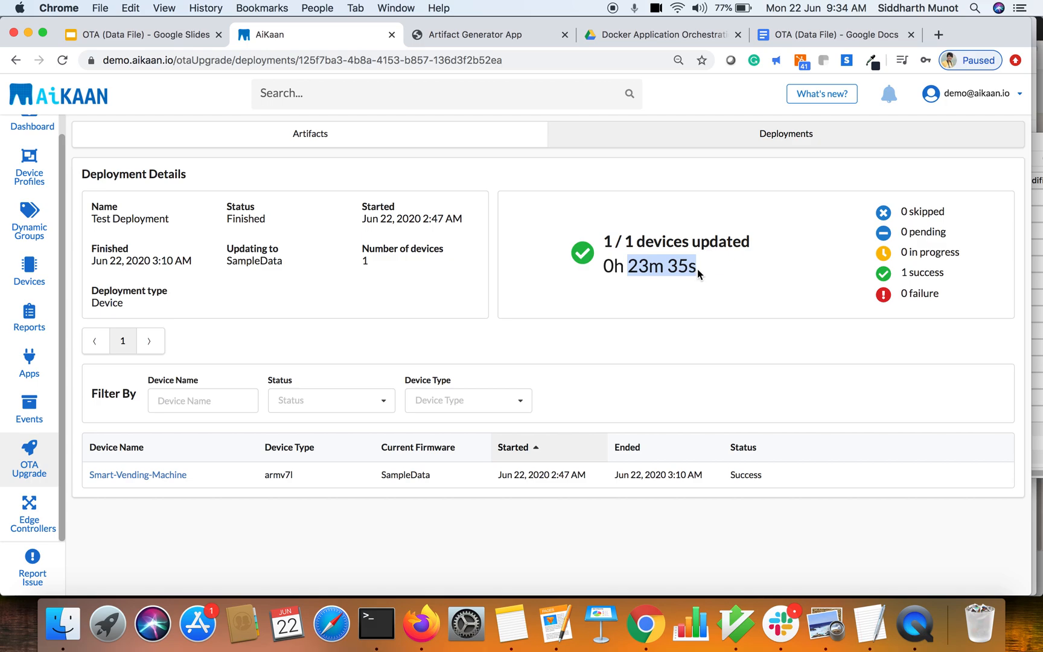
pyautogui.moveTo(699, 279)
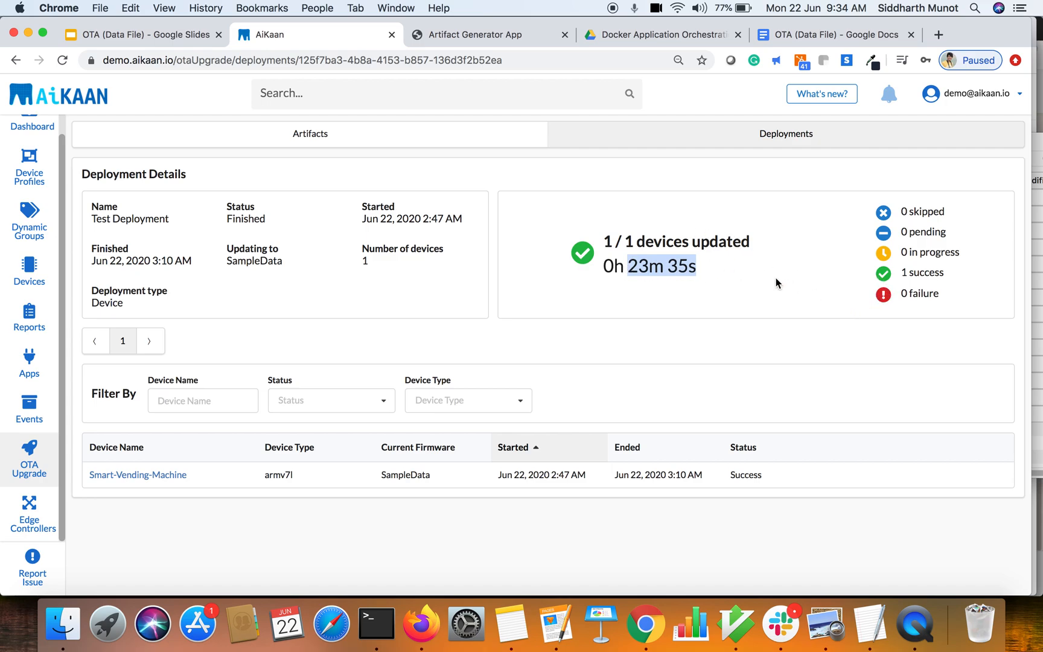
pyautogui.moveTo(819, 263)
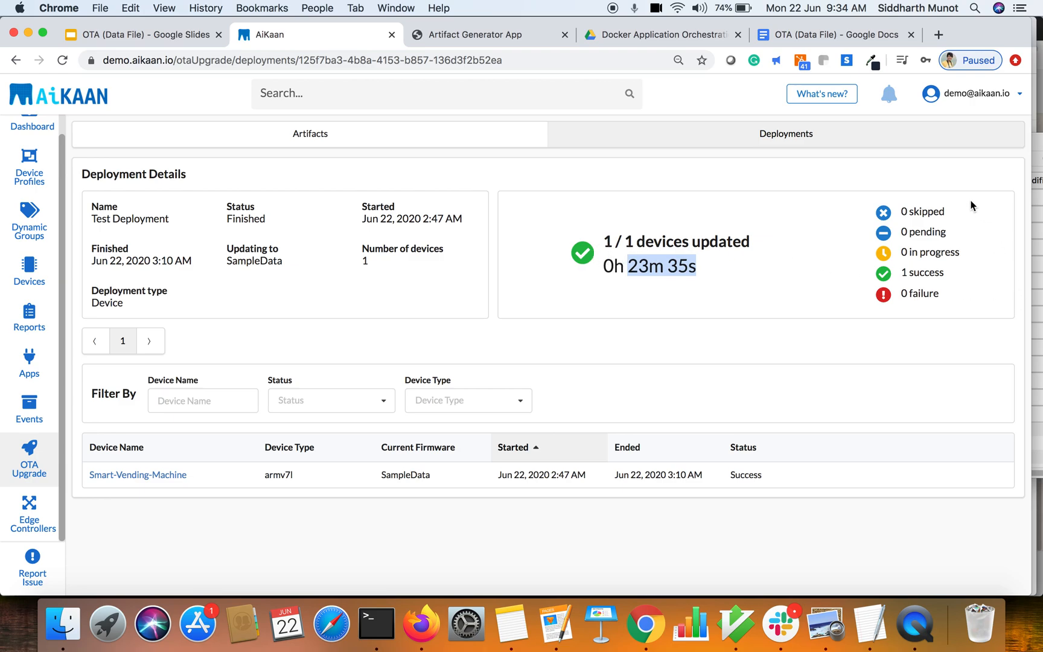
pyautogui.moveTo(900, 298)
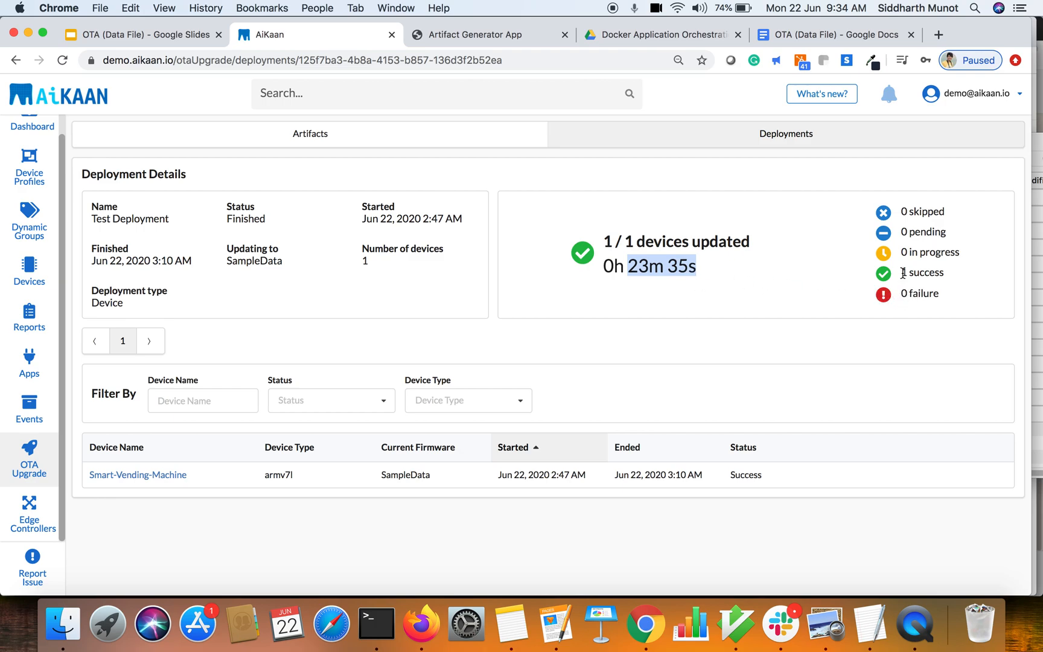
pyautogui.moveTo(903, 231)
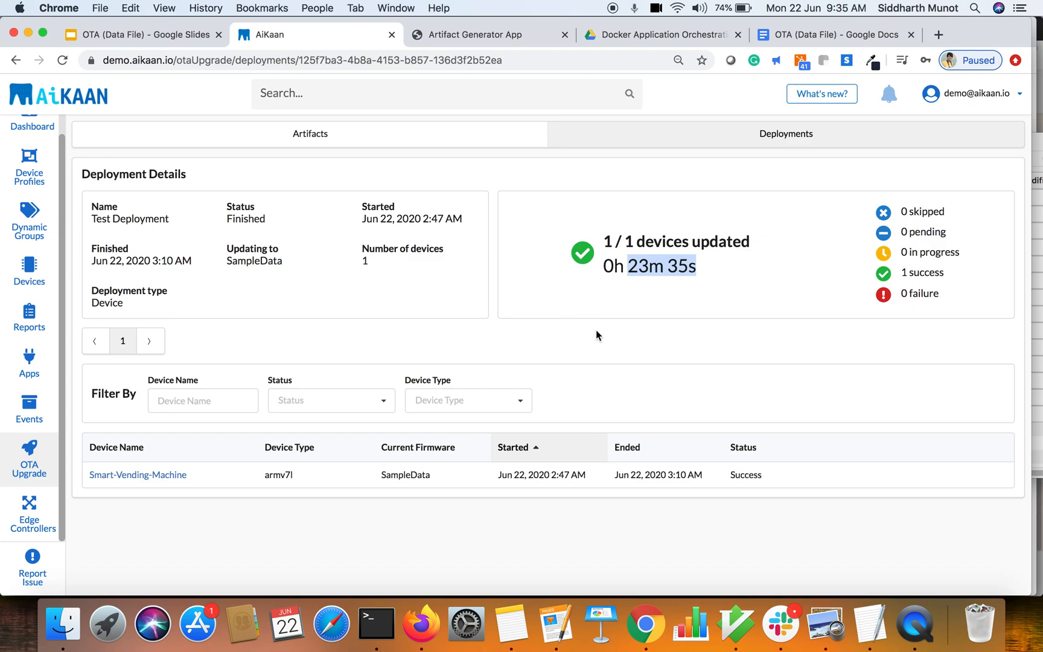
pyautogui.moveTo(40, 468)
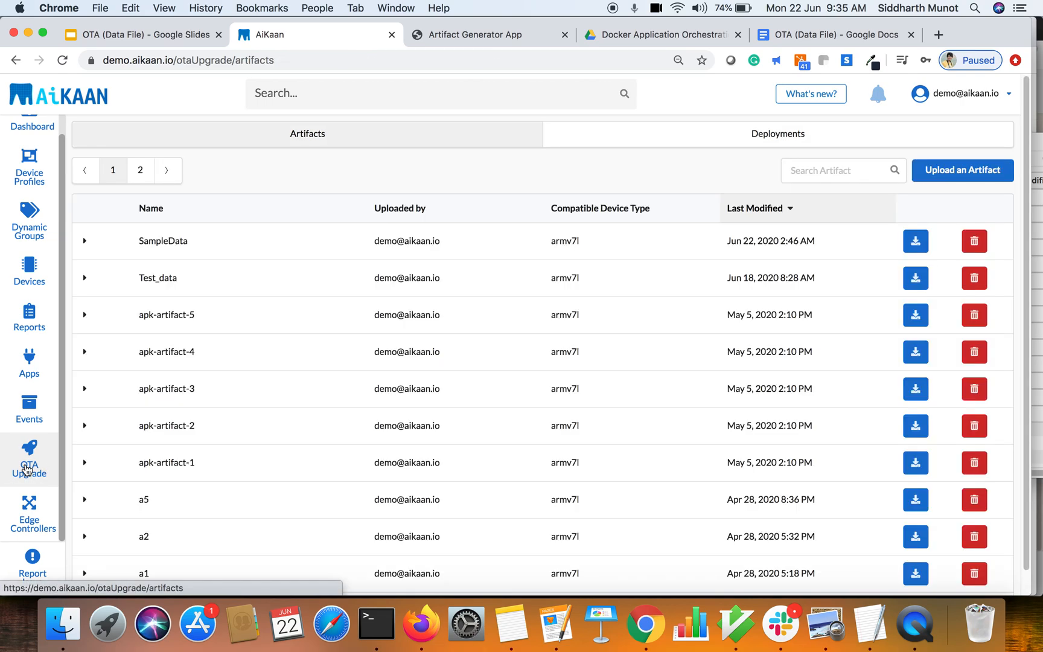
# - Return to the deployments list and reopen Test Deployment's details
pyautogui.click(777, 134)
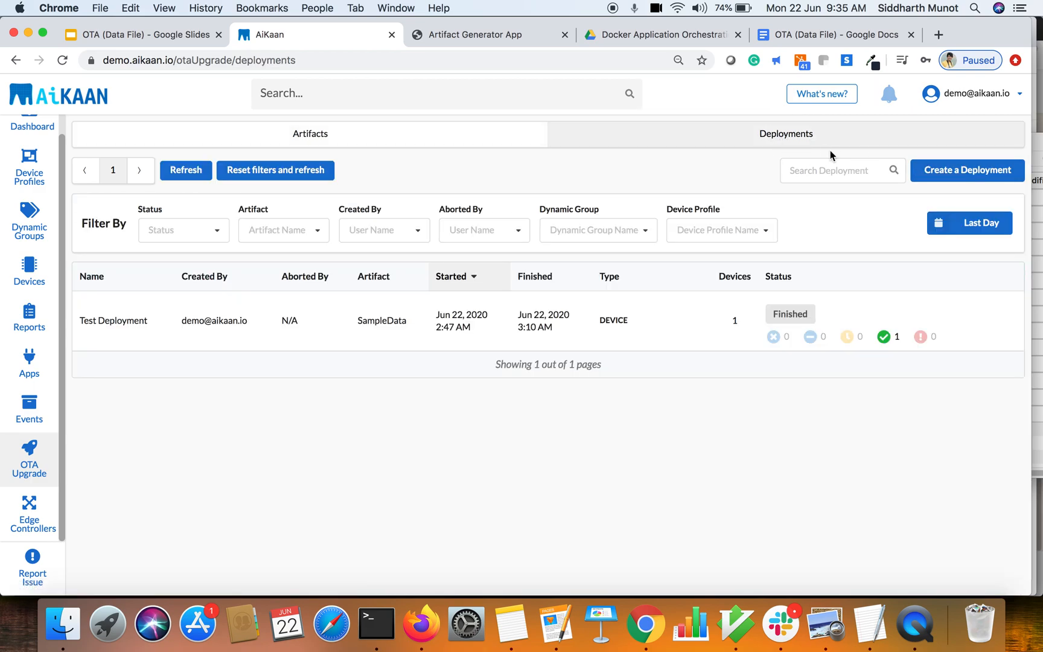
pyautogui.moveTo(967, 170)
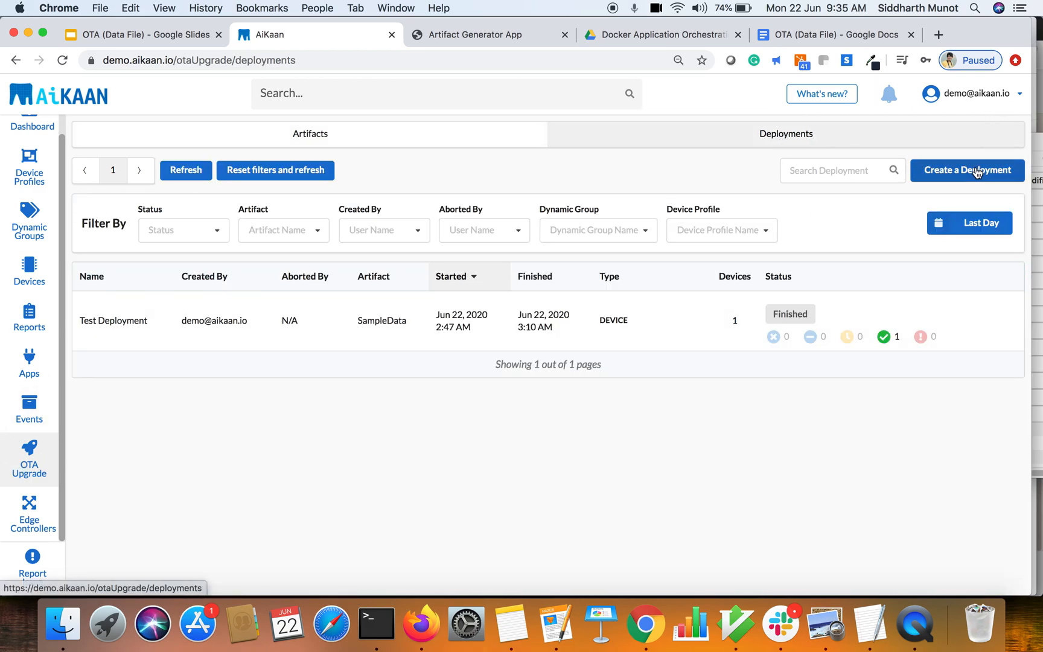
pyautogui.click(966, 170)
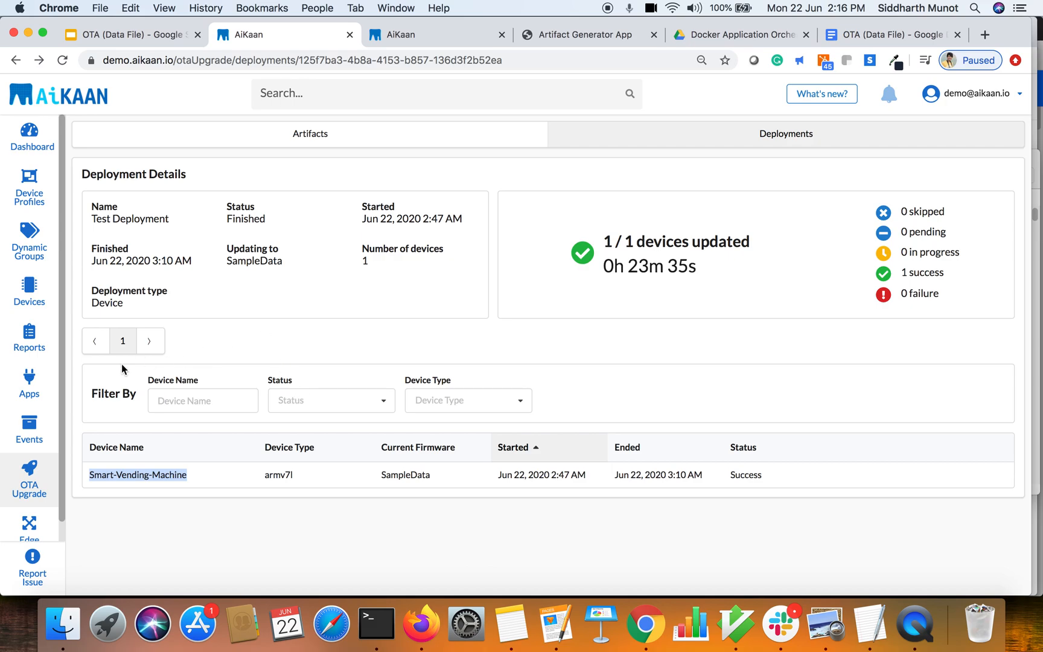
pyautogui.moveTo(138, 474)
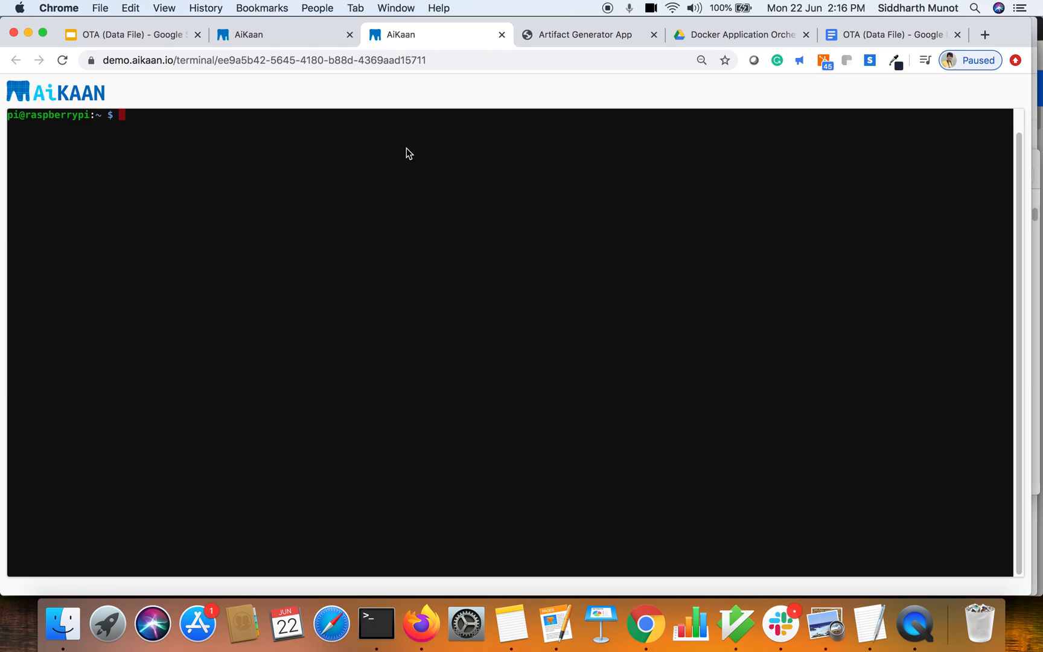
# - List the home directory with ls, highlight SampleData.txt, and confirm the path /home/pi with pwd
pyautogui.write('ls -alt')
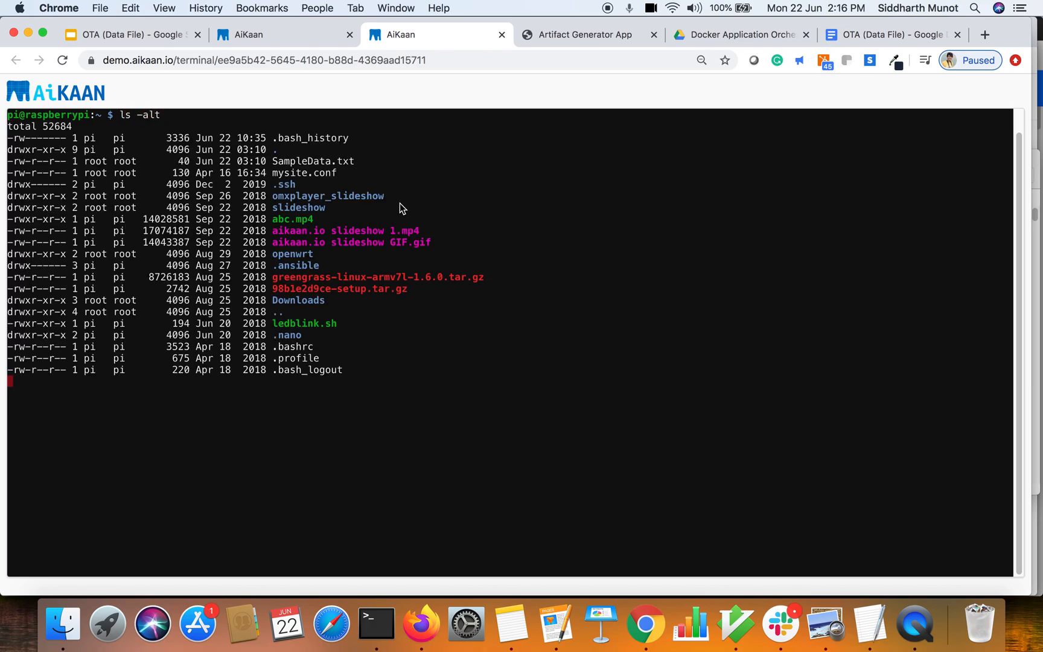
pyautogui.doubleClick(312, 161)
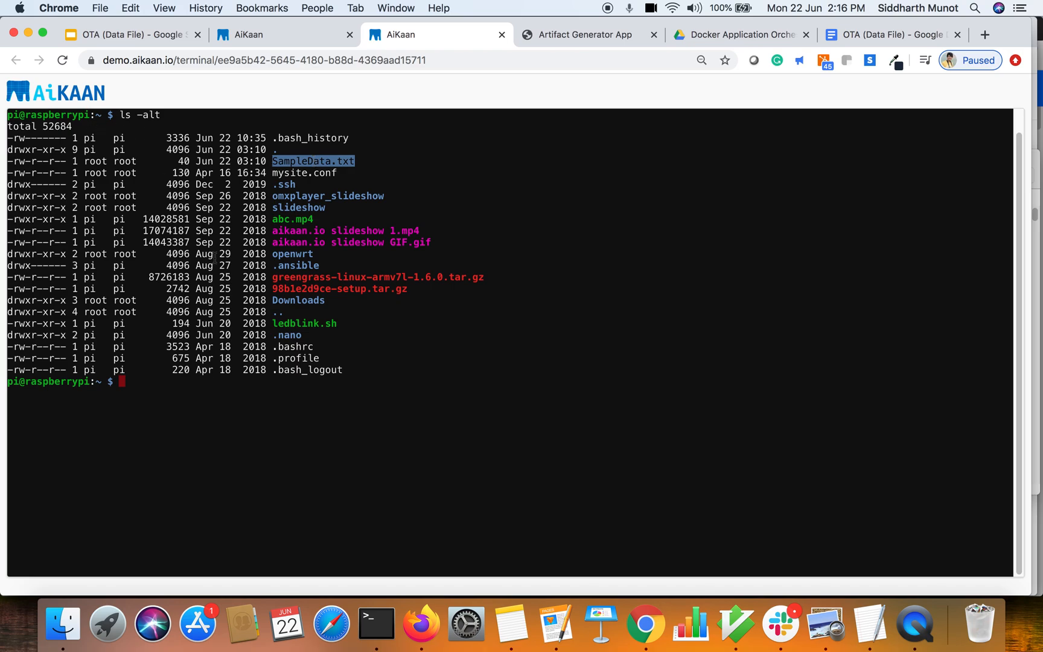
pyautogui.write('pwd')
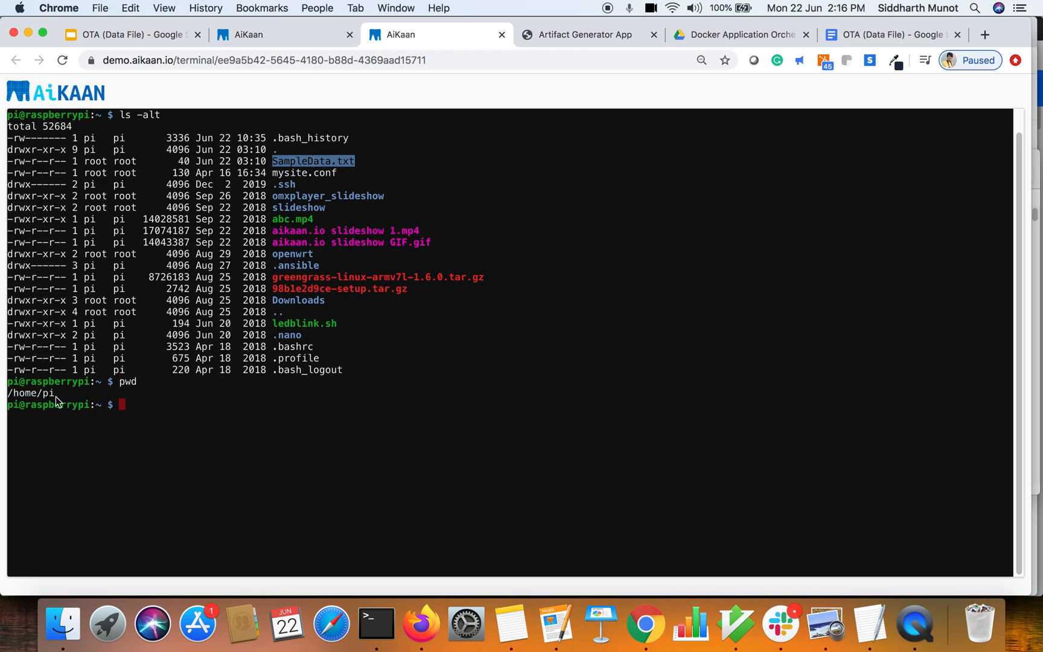